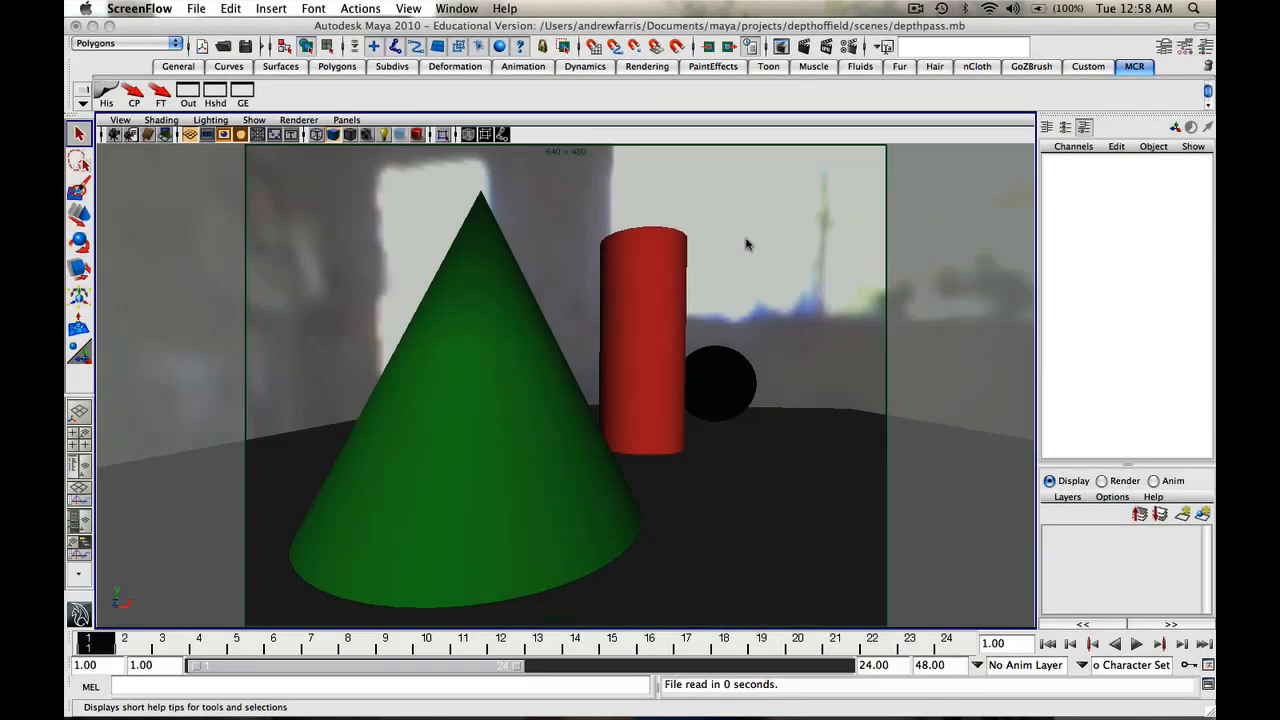
mouse_move(772, 224)
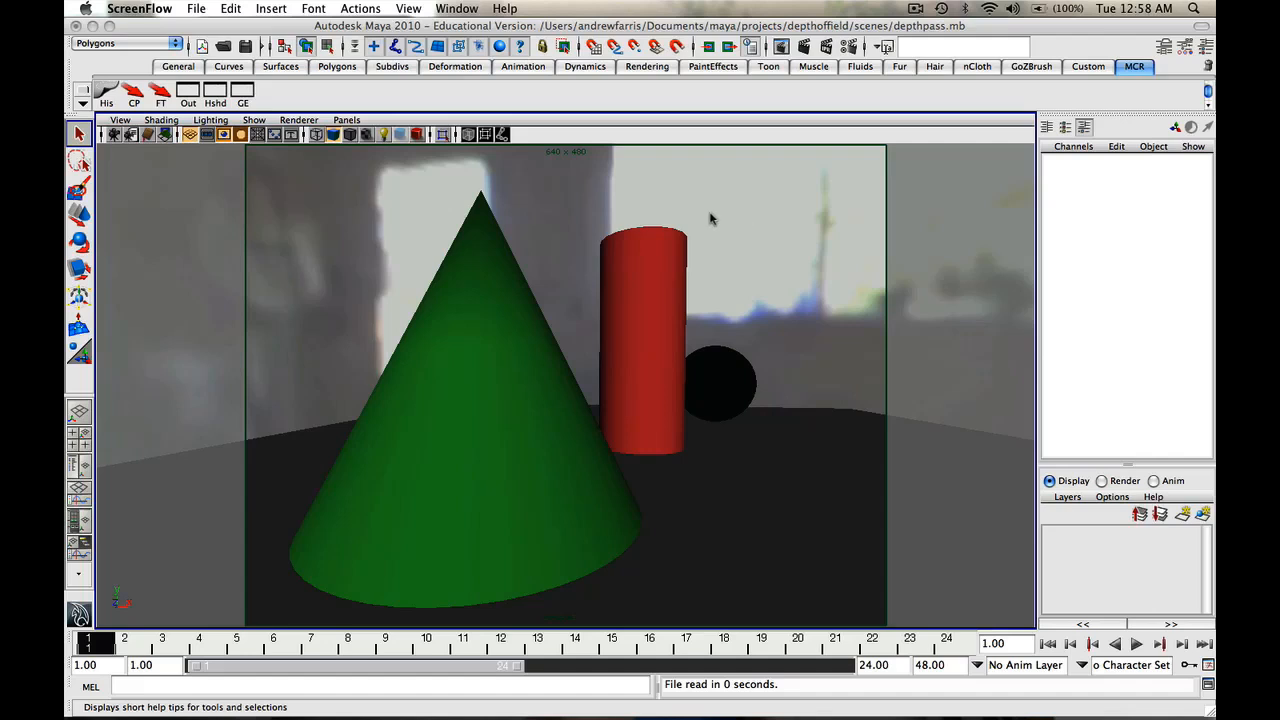
mouse_move(496, 268)
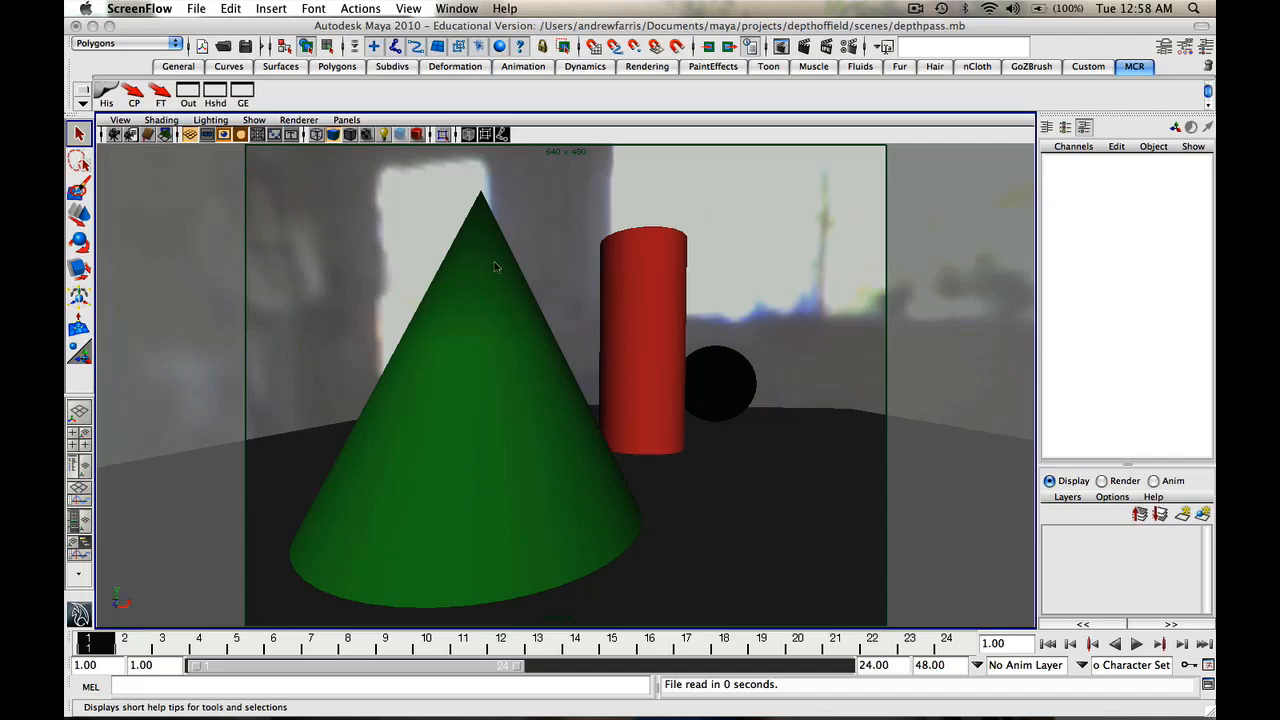
mouse_move(644, 168)
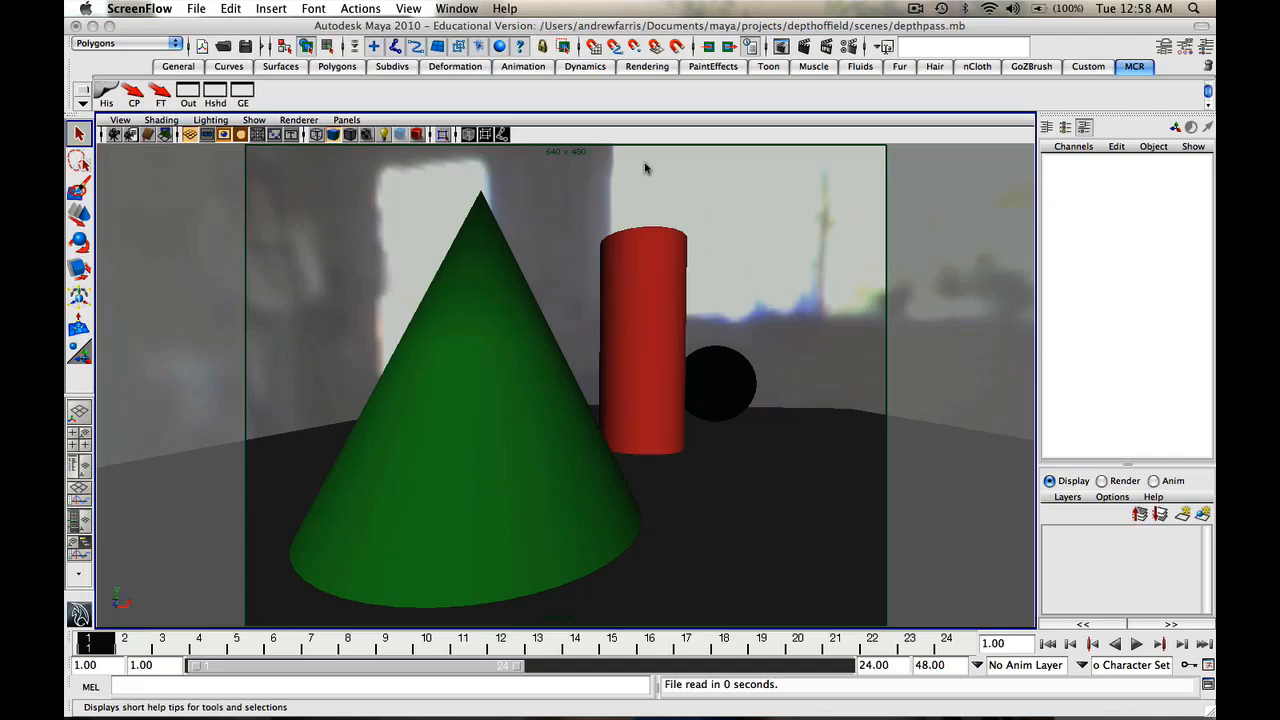
mouse_move(572, 198)
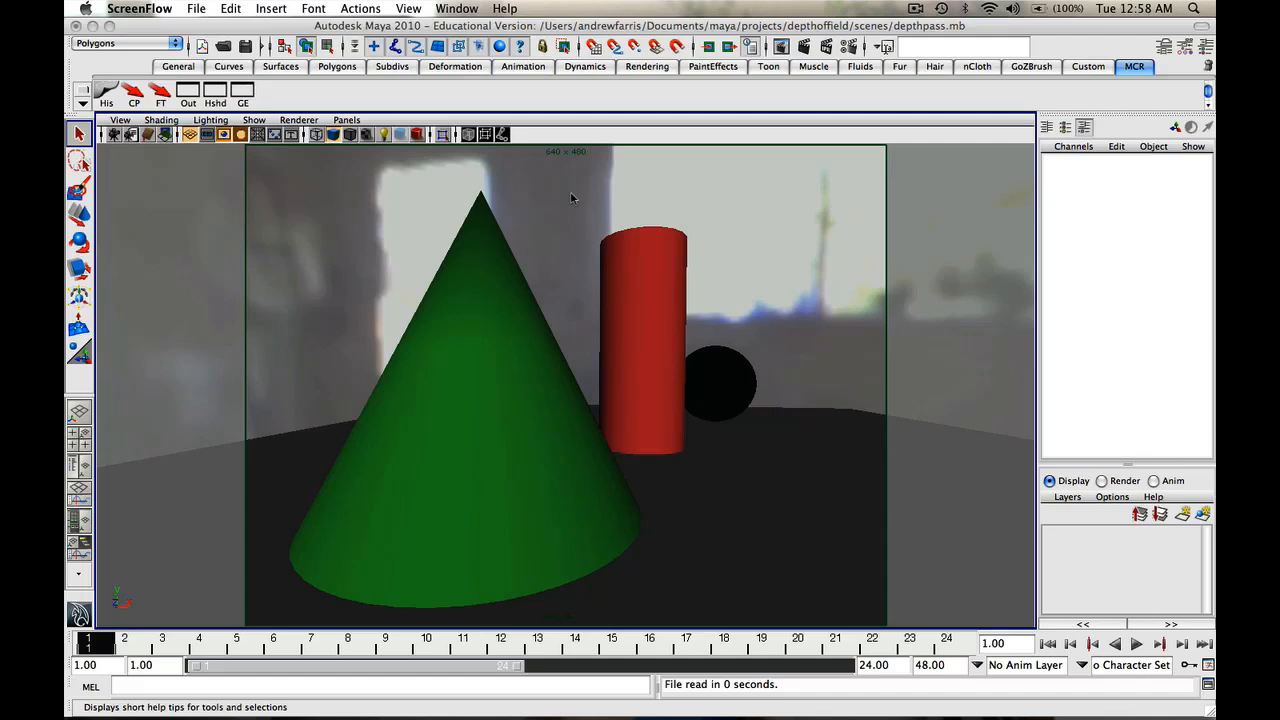
mouse_move(380, 196)
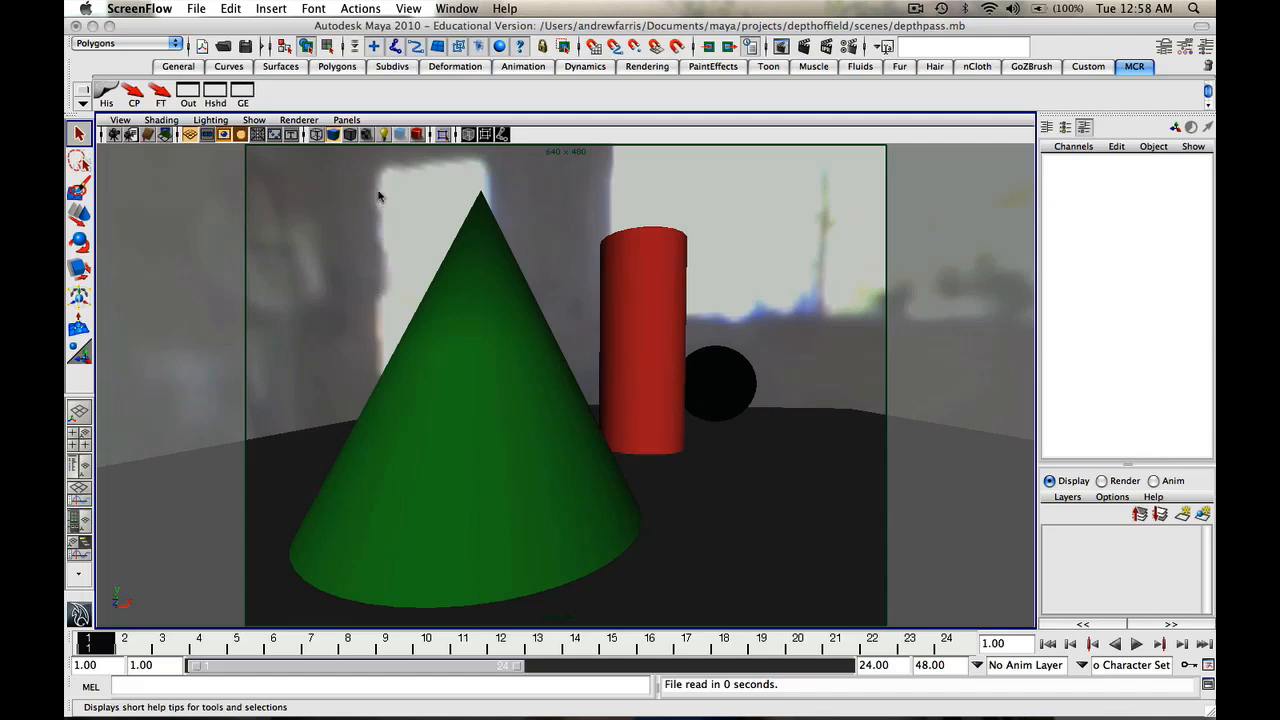
mouse_move(518, 170)
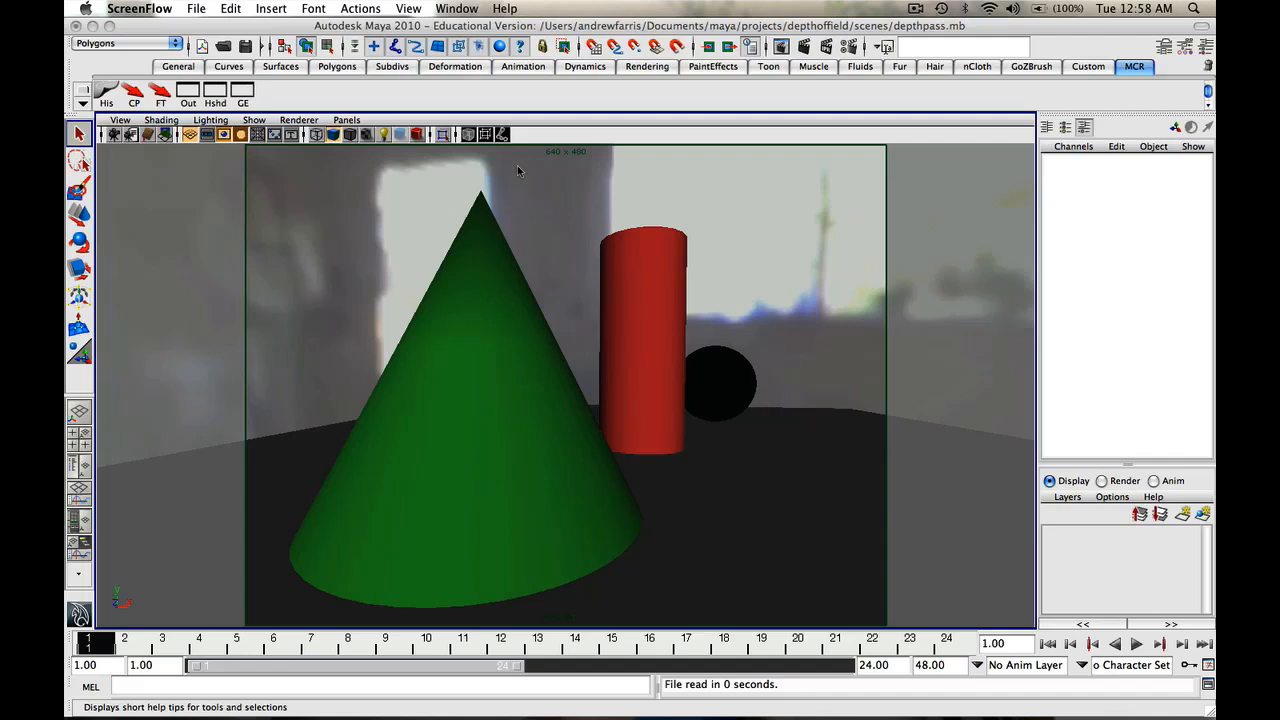
mouse_move(536, 90)
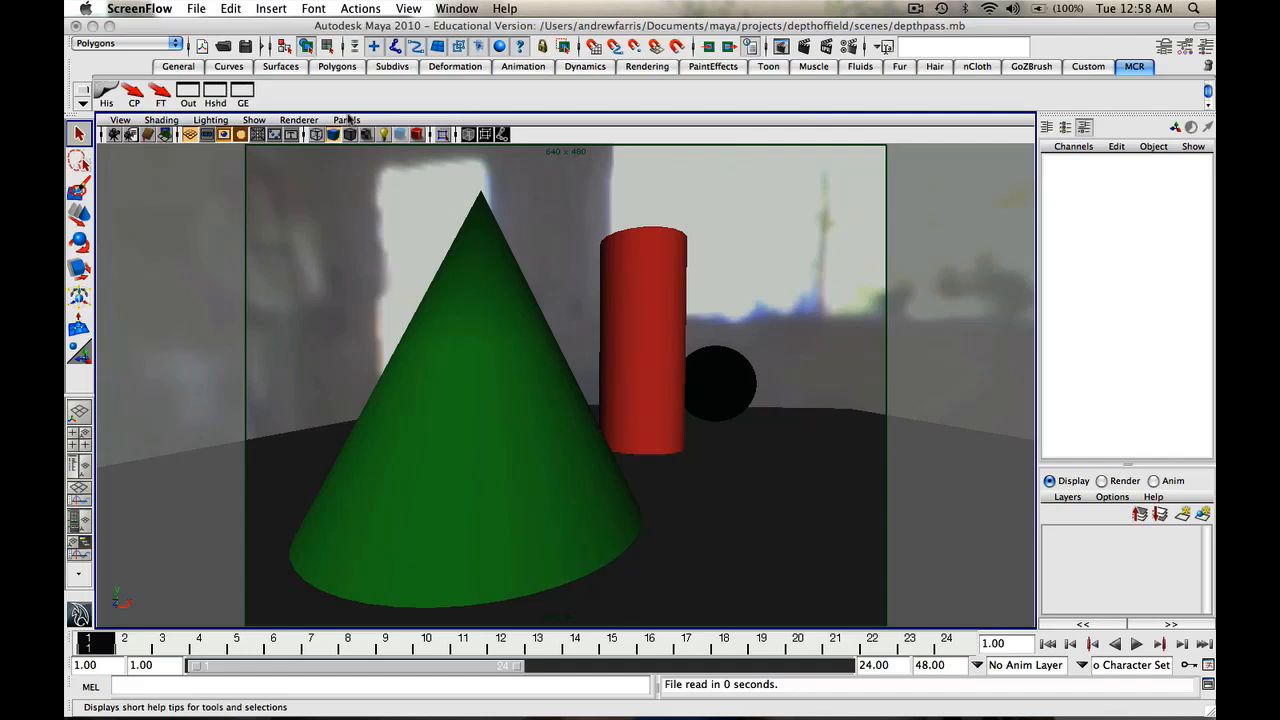
View the scene from the perspective camera and orbit to a front view of the objects
left_click(346, 120)
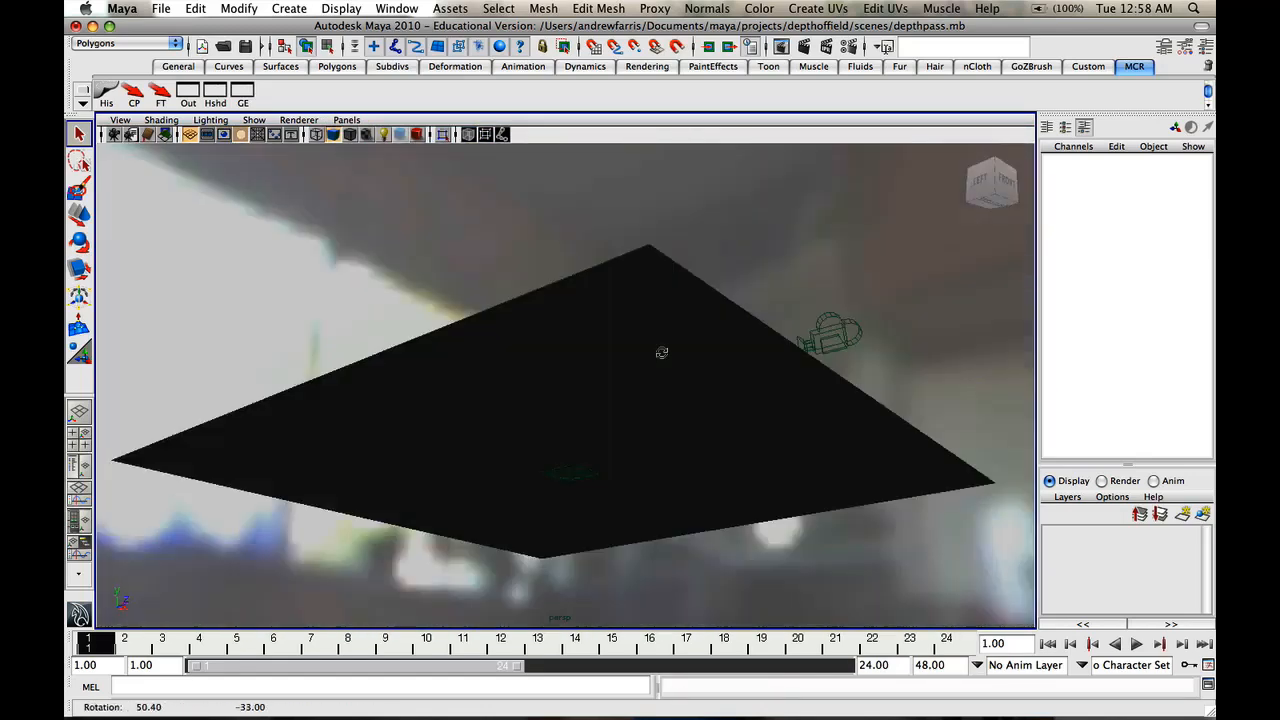
left_click_drag(662, 352, 458, 290)
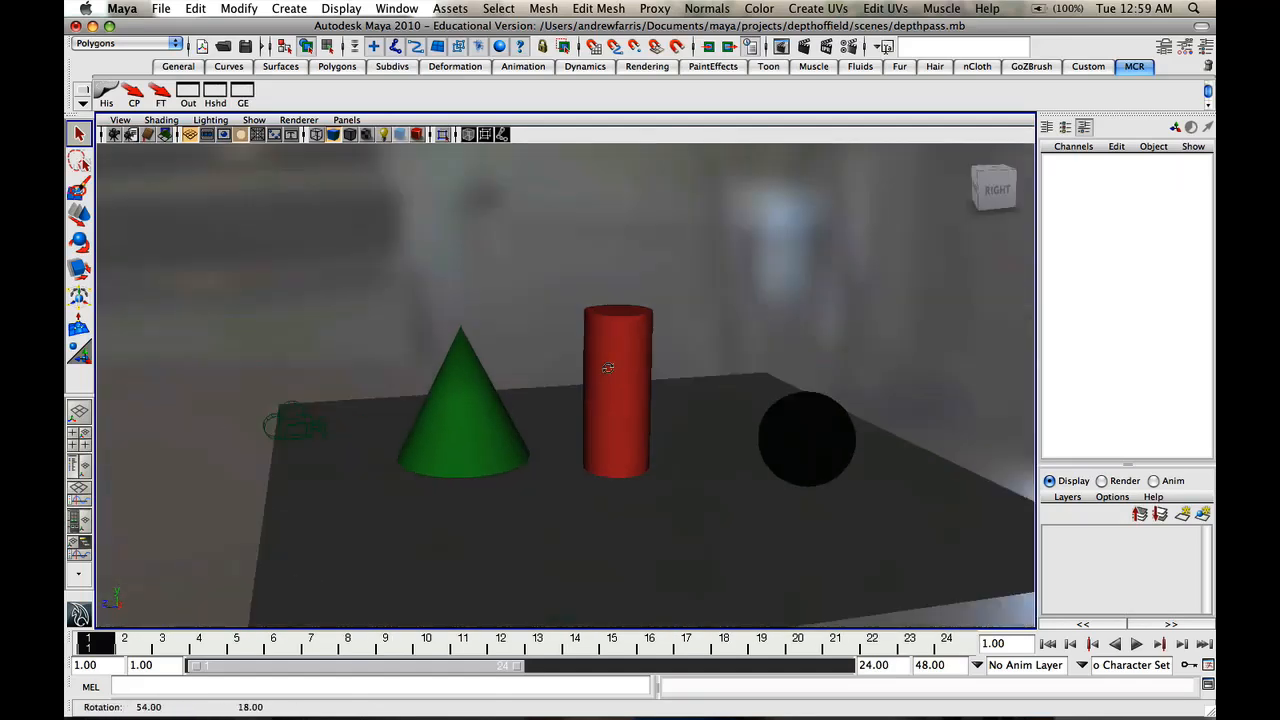
left_click_drag(610, 368, 656, 358)
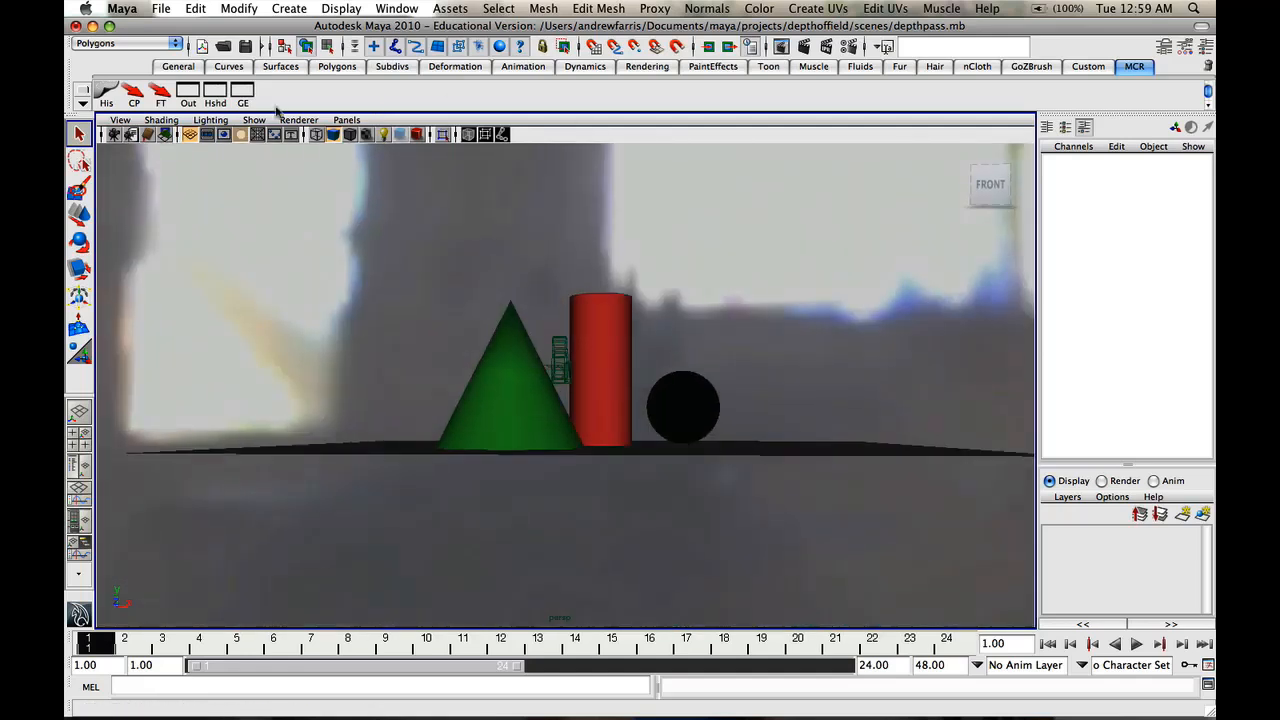
Look through camera1 in the viewport via Panels > Perspective
left_click(348, 120)
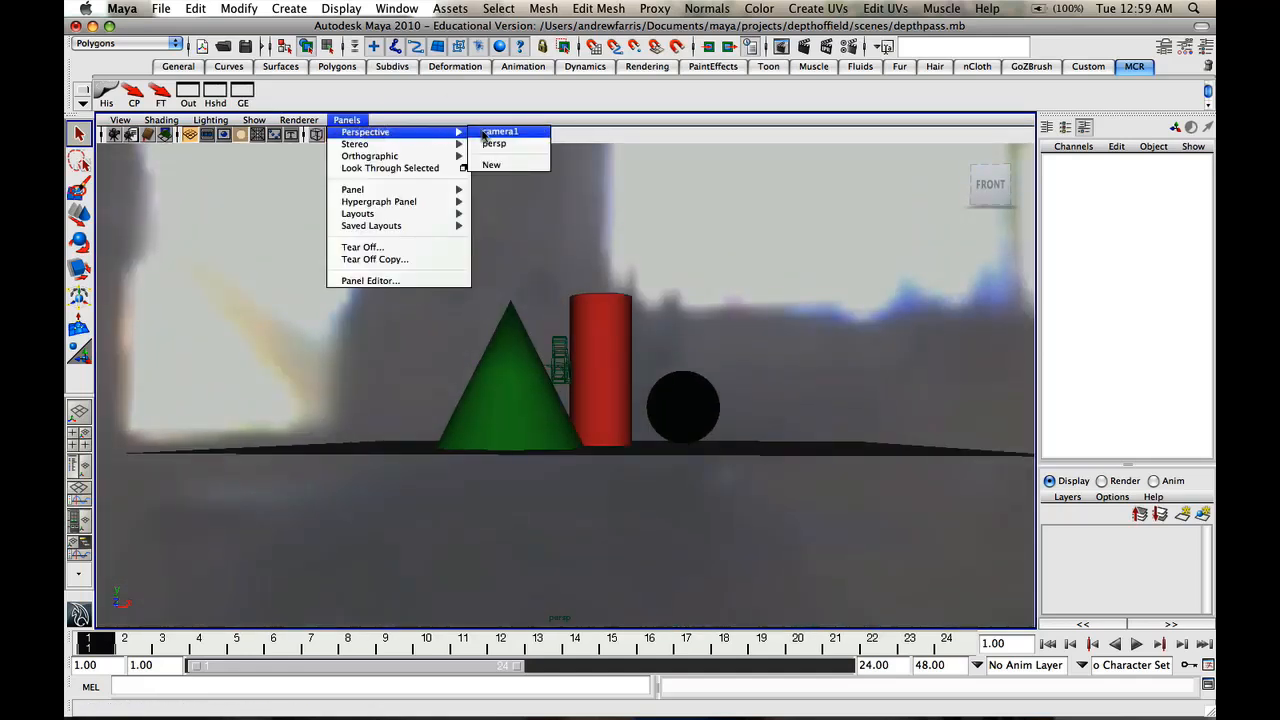
left_click(500, 132)
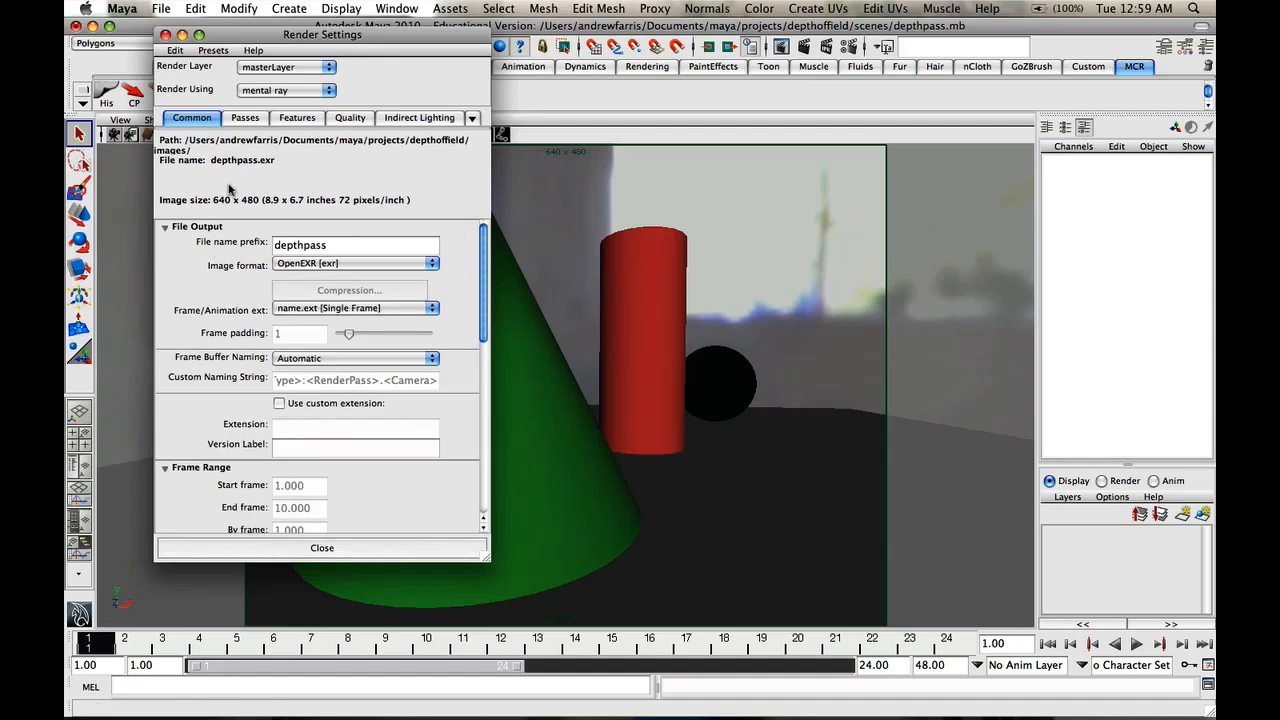
scroll("down", 3)
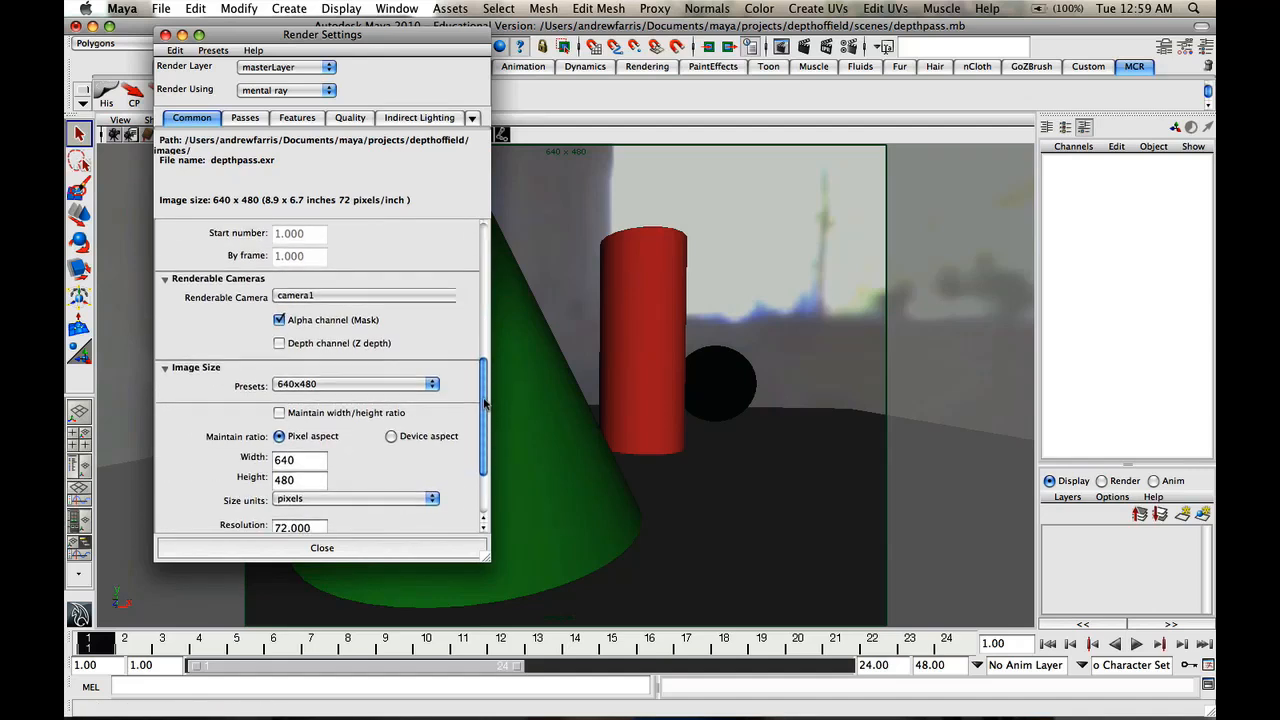
scroll("down", 3)
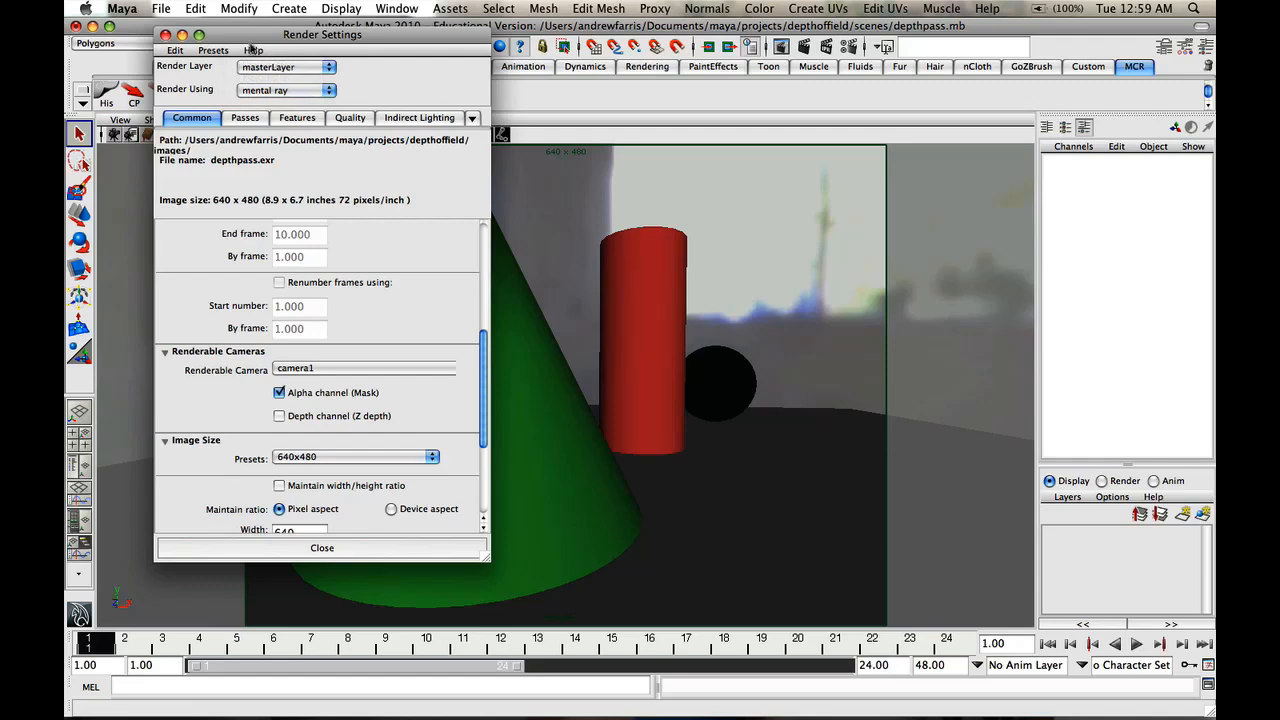
left_click_drag(322, 34, 316, 88)
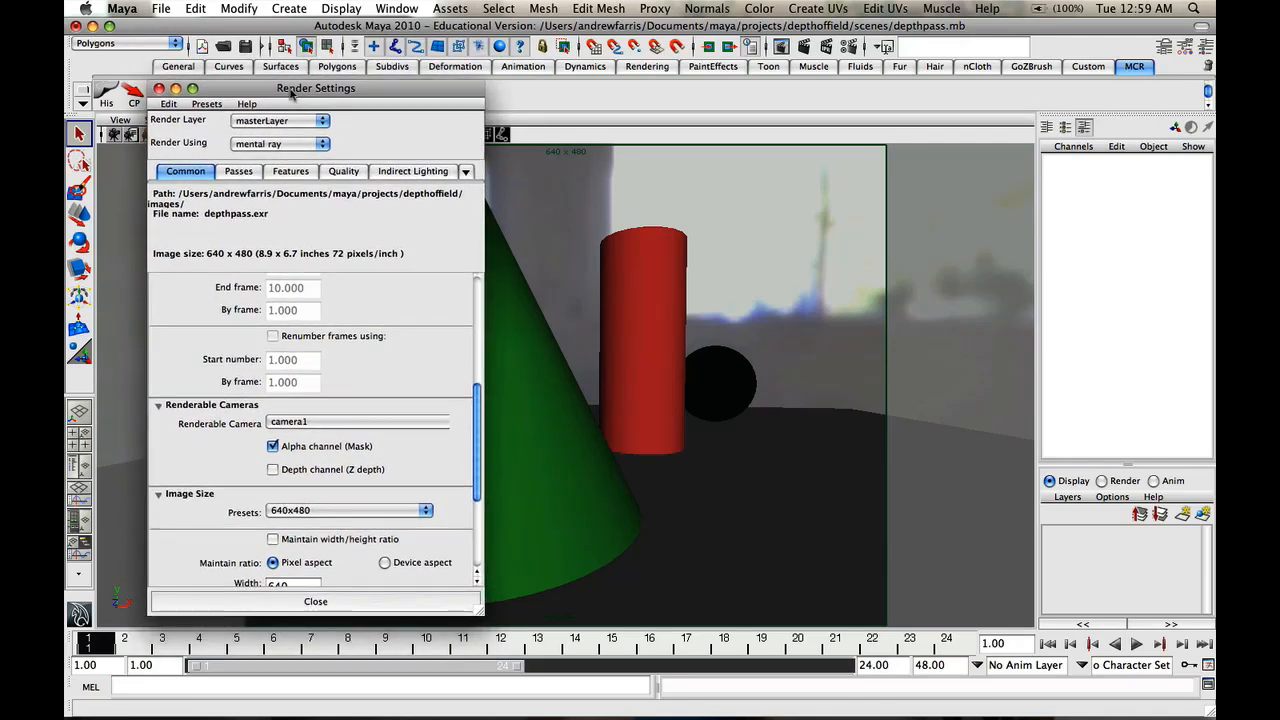
left_click(396, 8)
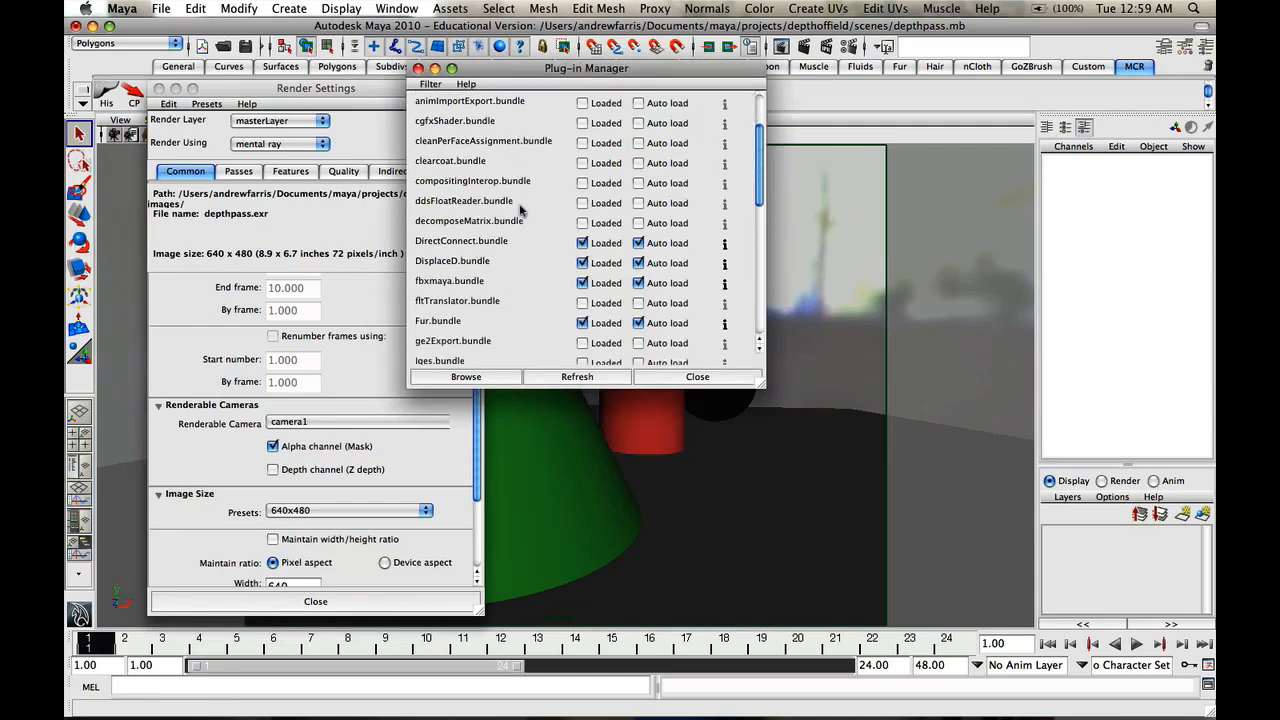
scroll("down", 3)
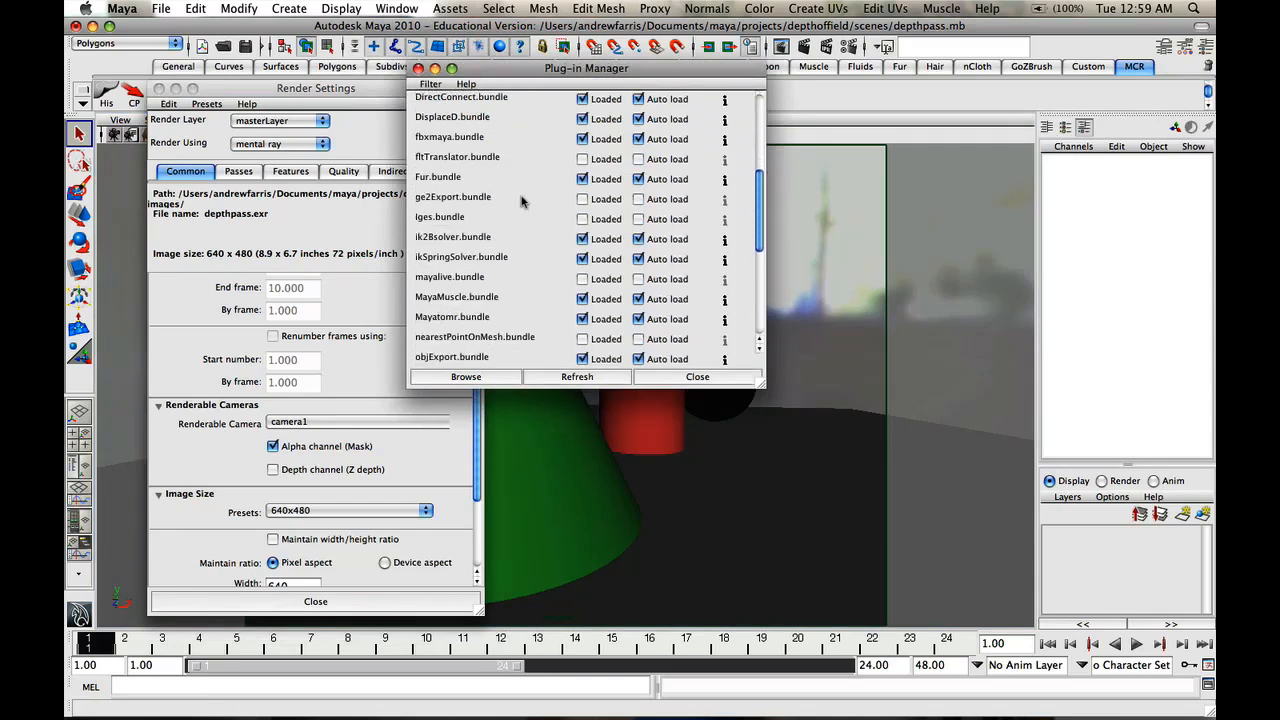
scroll("down", 3)
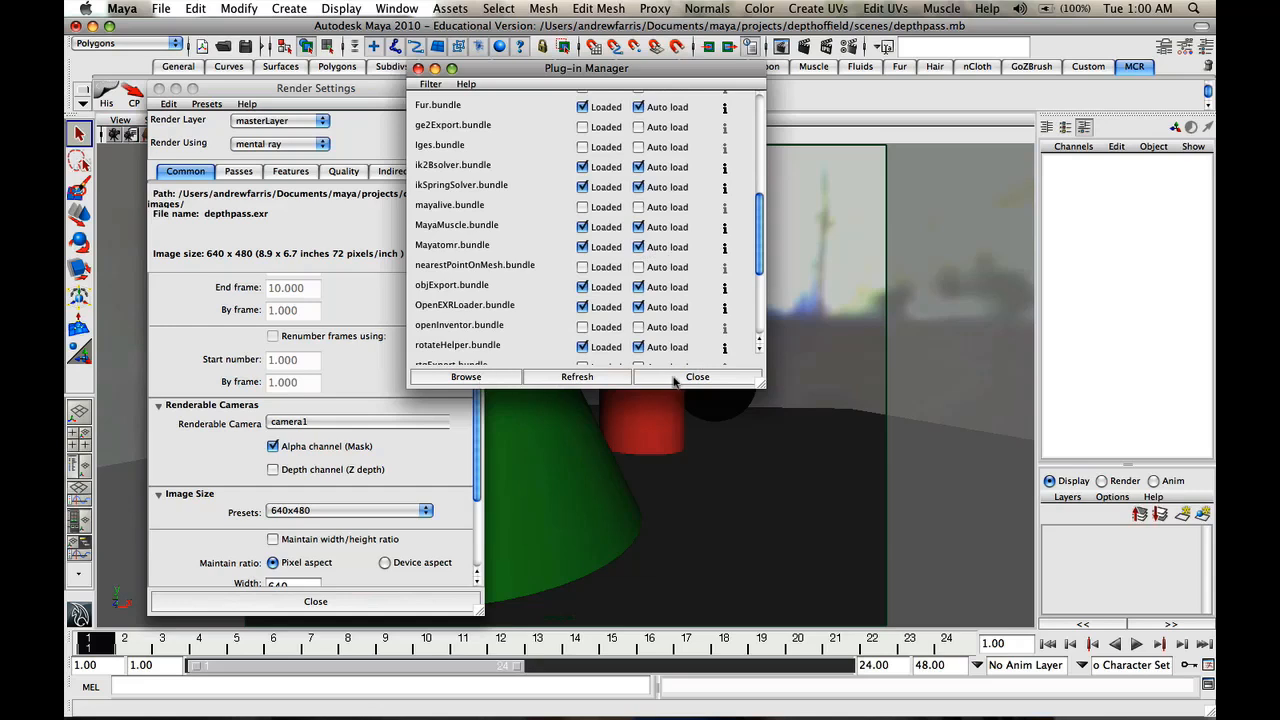
left_click(696, 376)
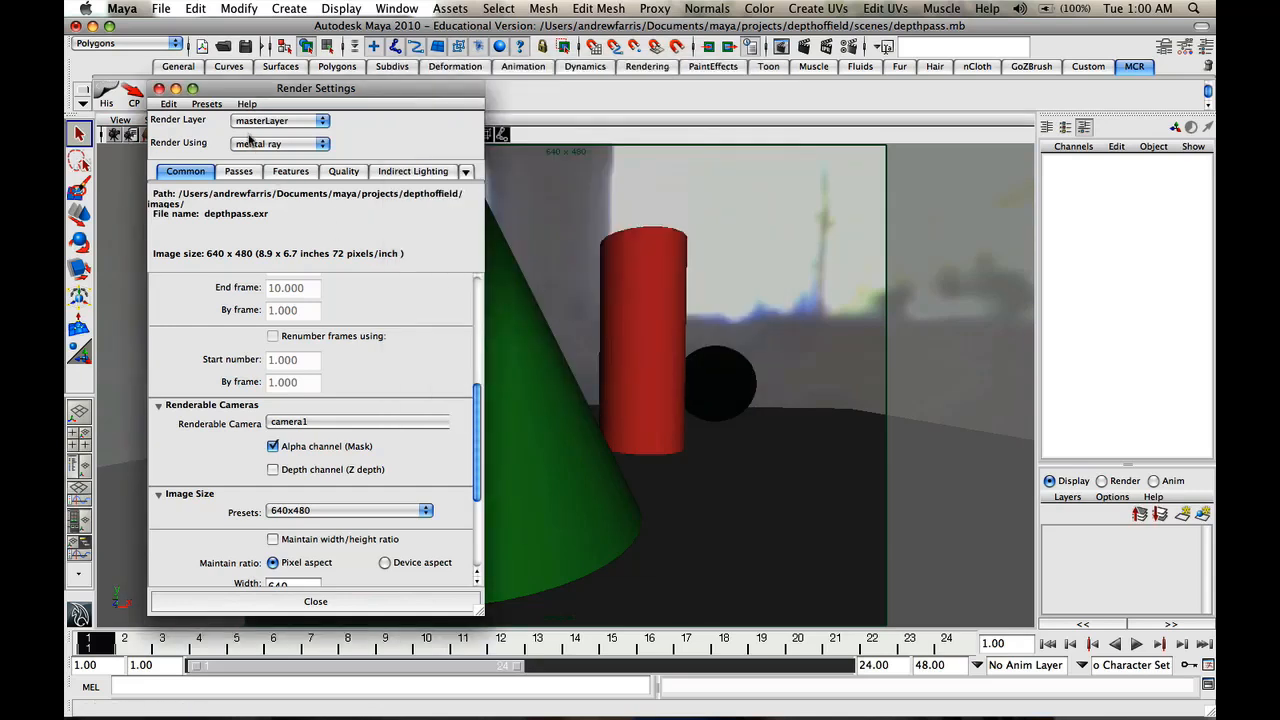
mouse_move(322, 240)
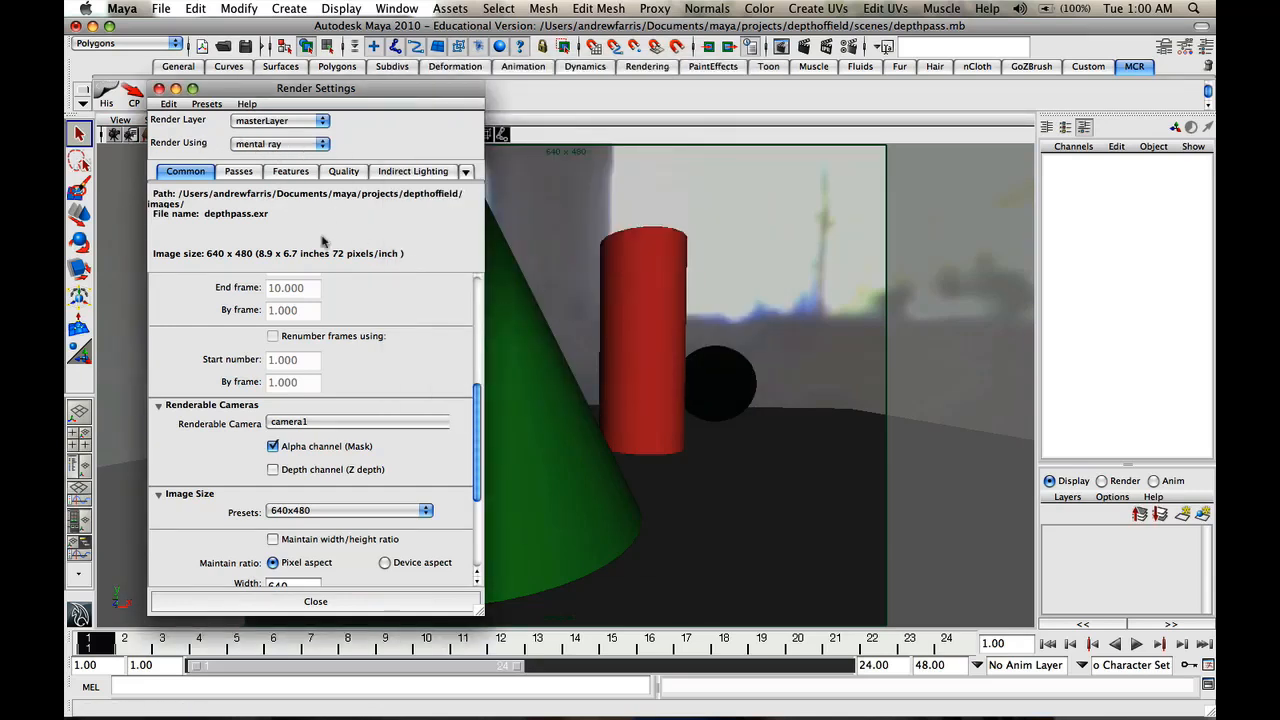
mouse_move(392, 178)
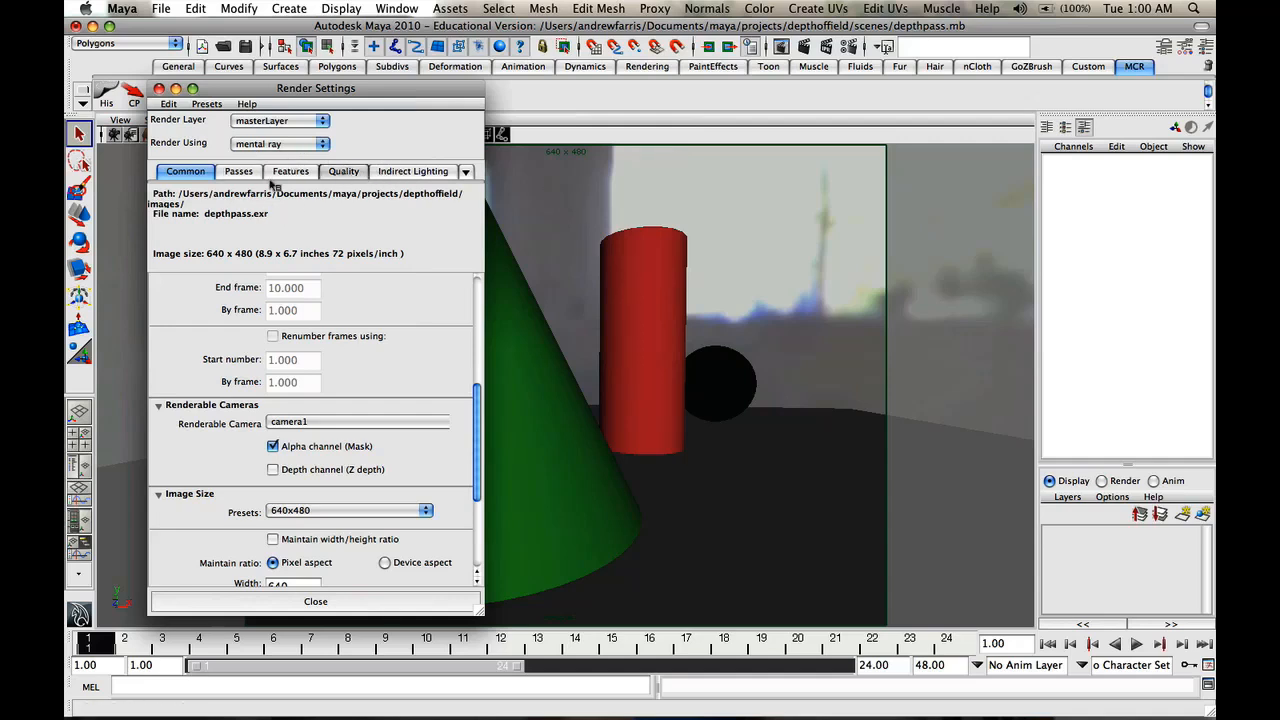
Review the mental ray Quality settings with adaptive sampling and Custom preset, leaving them unchanged
left_click(344, 172)
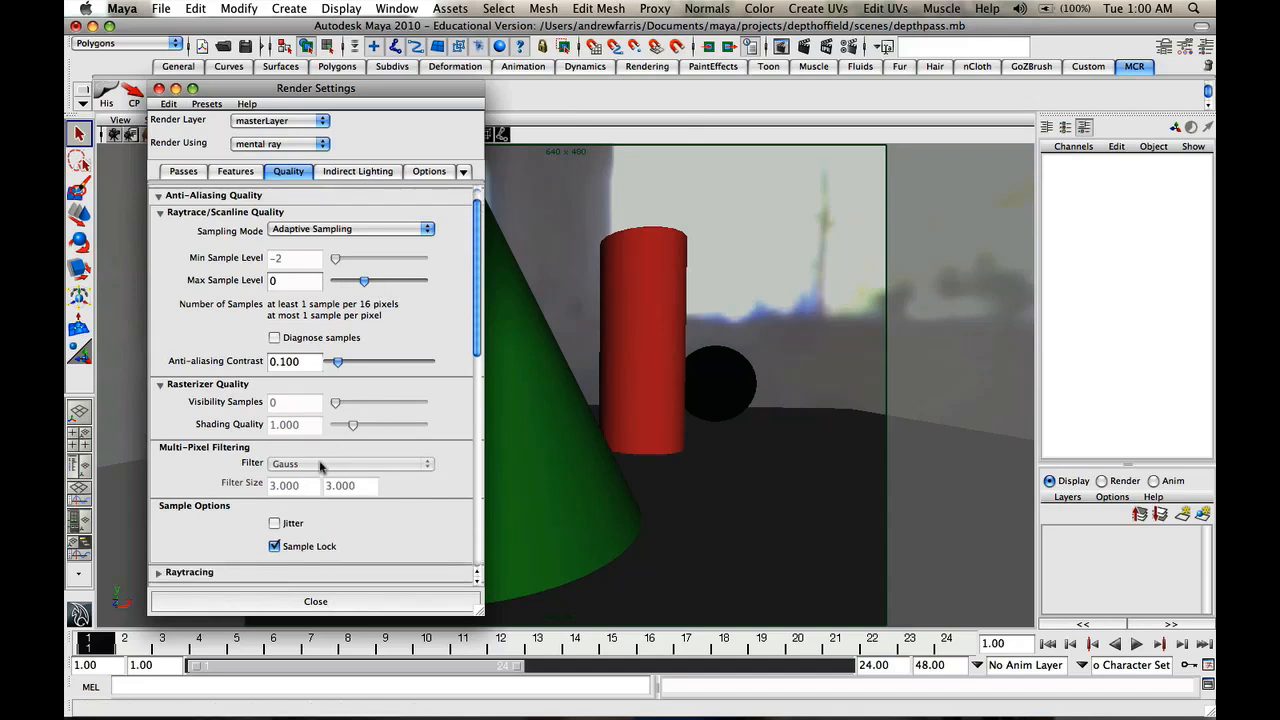
mouse_move(330, 336)
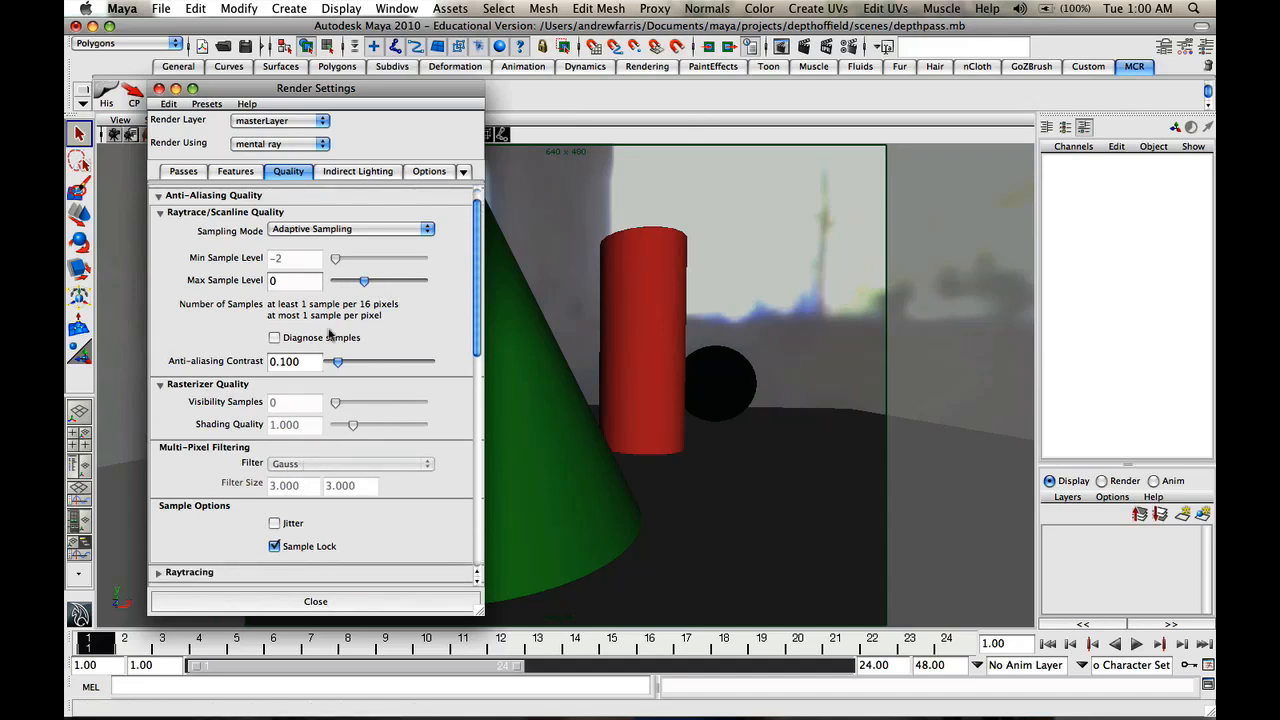
scroll("down", 3)
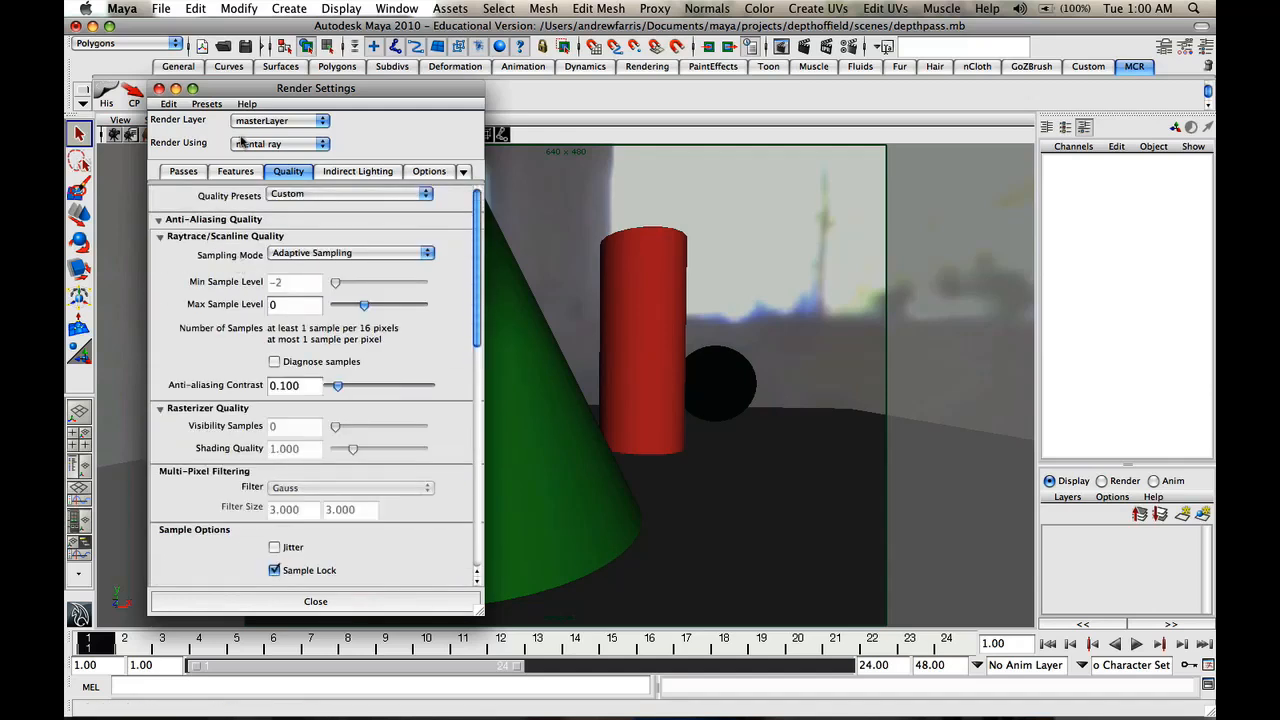
left_click(238, 172)
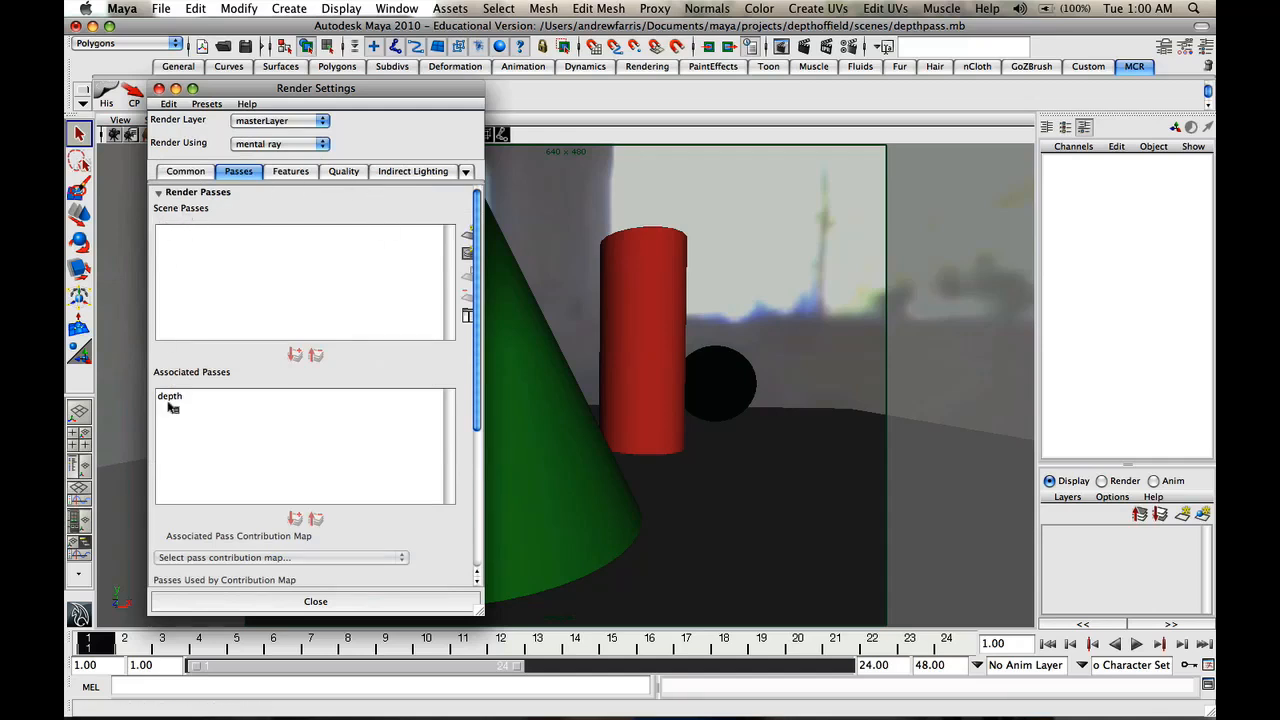
Remove the old depth pass and create a Camera Depth pass named depth associated with masterLayer
left_click(170, 396)
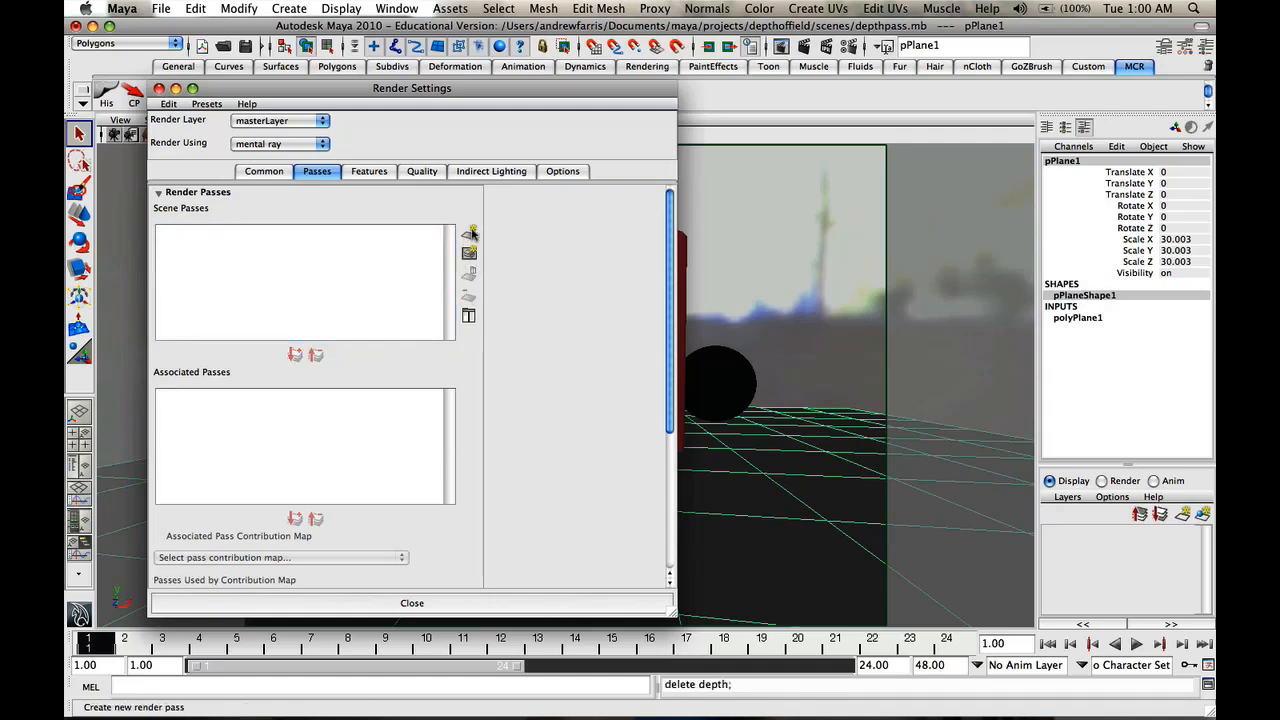
left_click(470, 232)
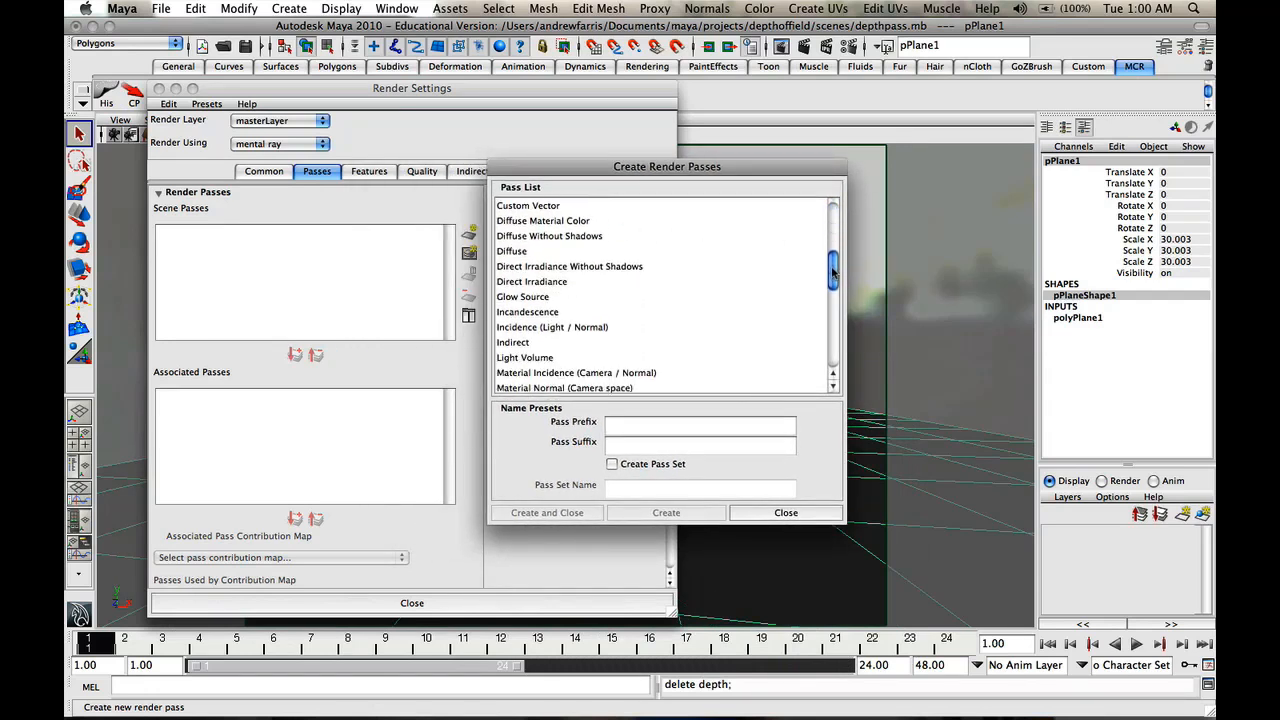
scroll("down", 3)
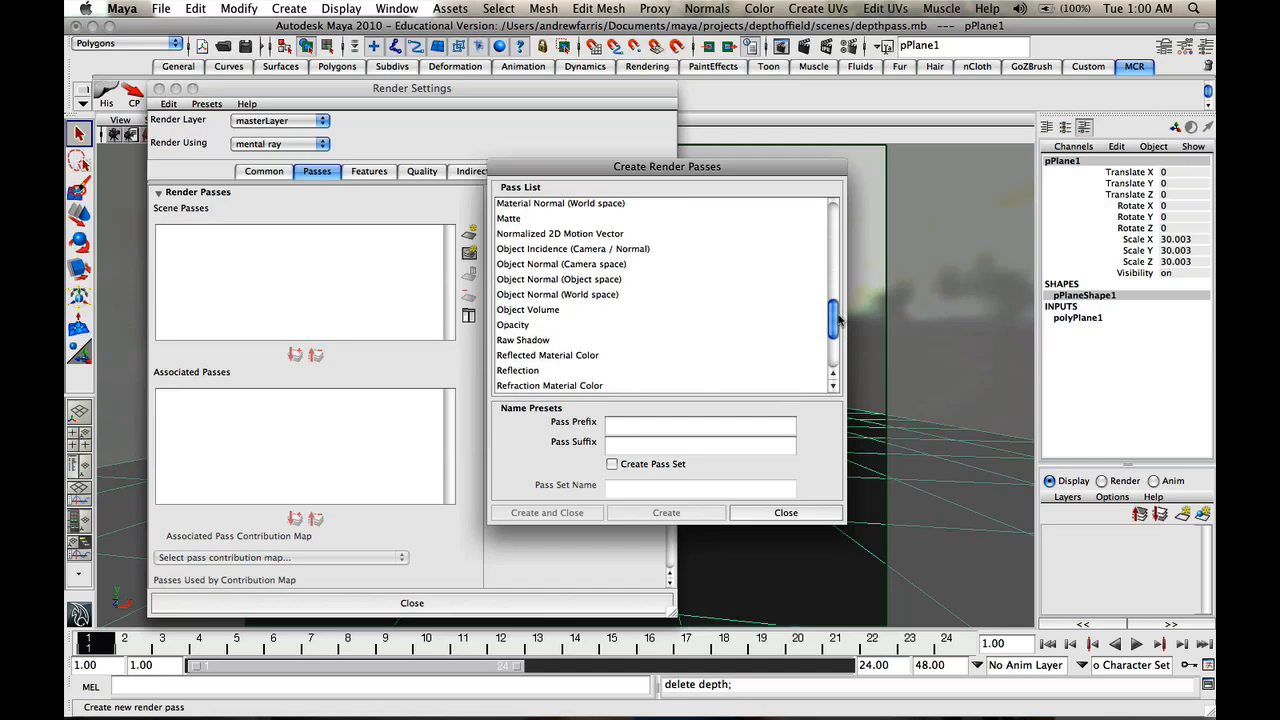
scroll("down", 3)
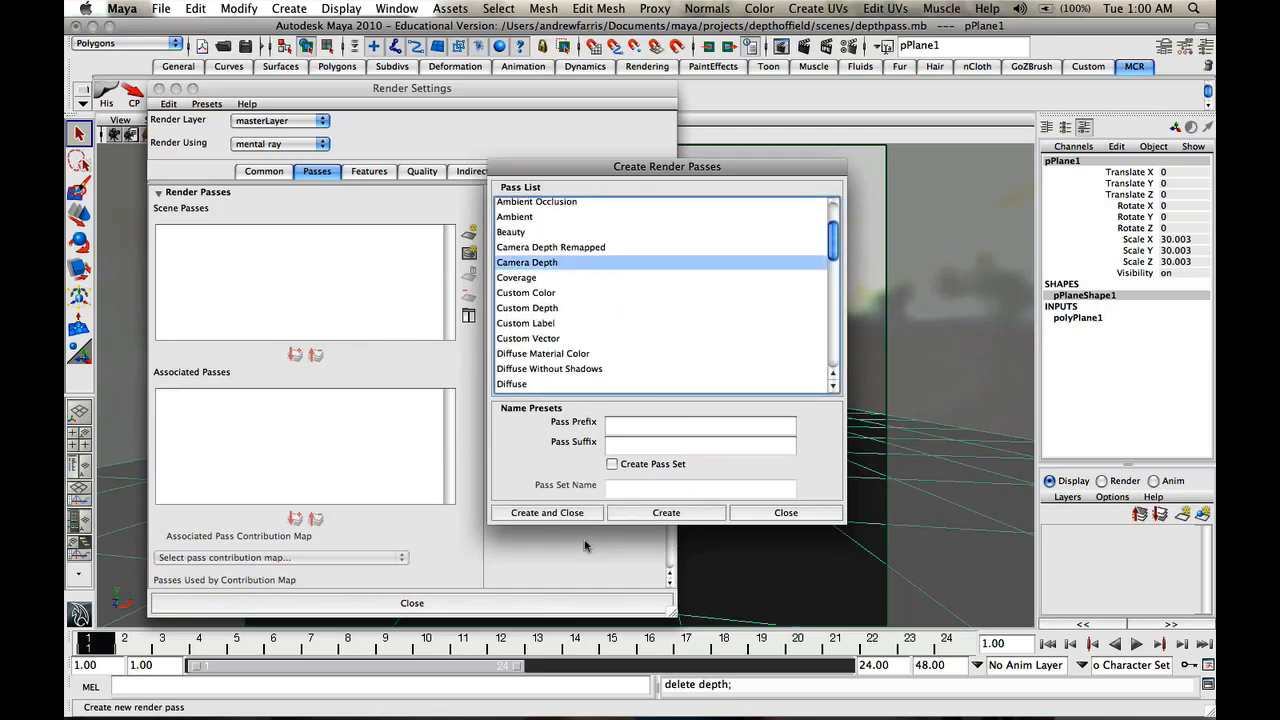
left_click(548, 512)
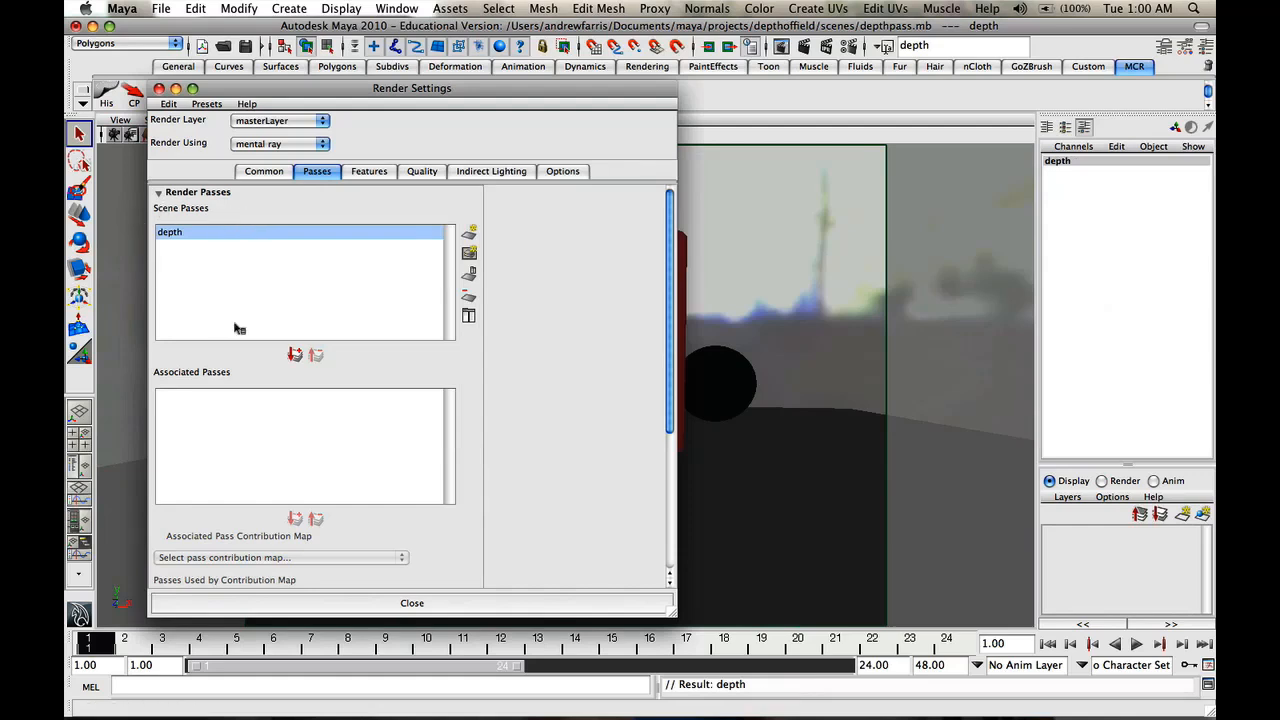
mouse_move(196, 244)
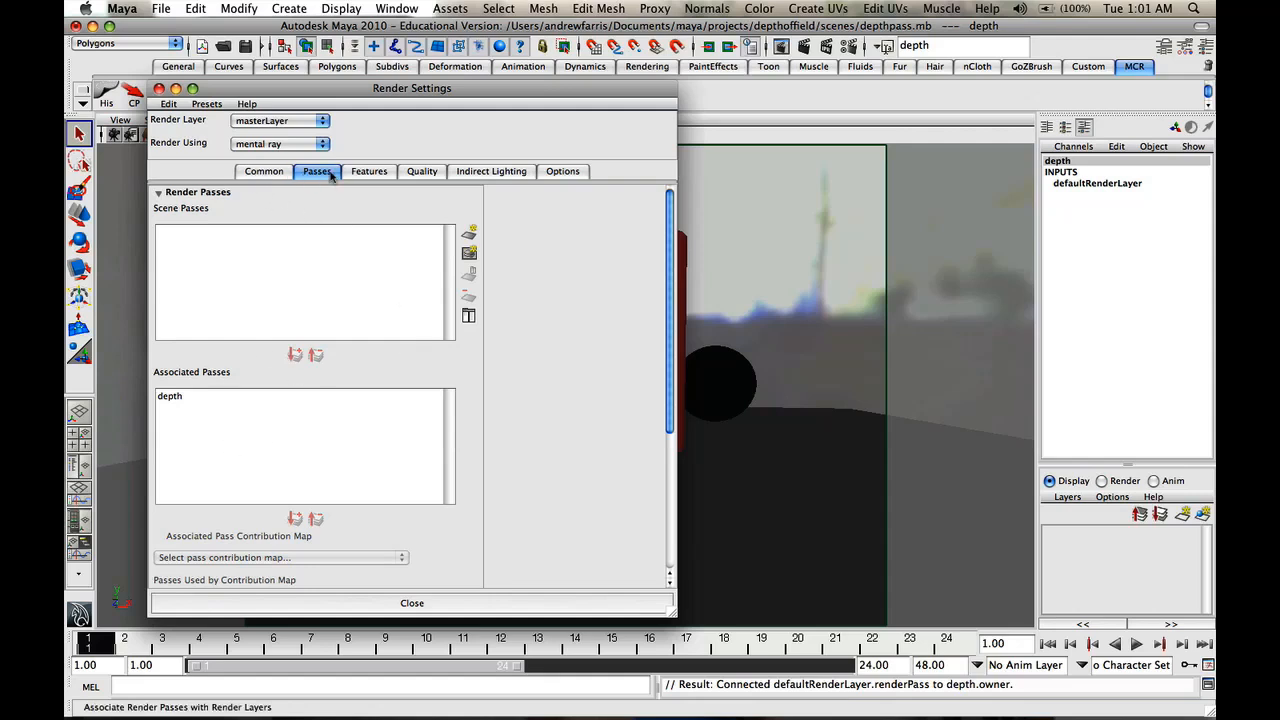
left_click(264, 170)
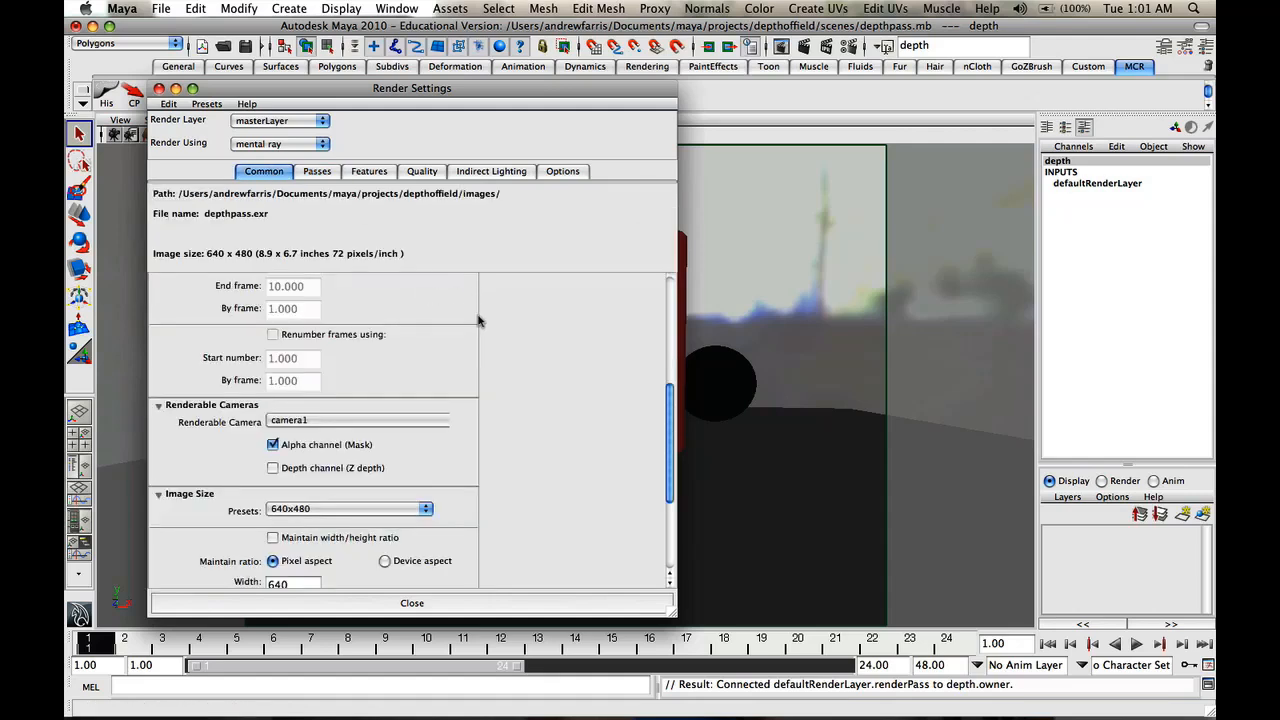
Set the render output to prefix depthpass in OpenEXR (exr) image format
scroll("down", 3)
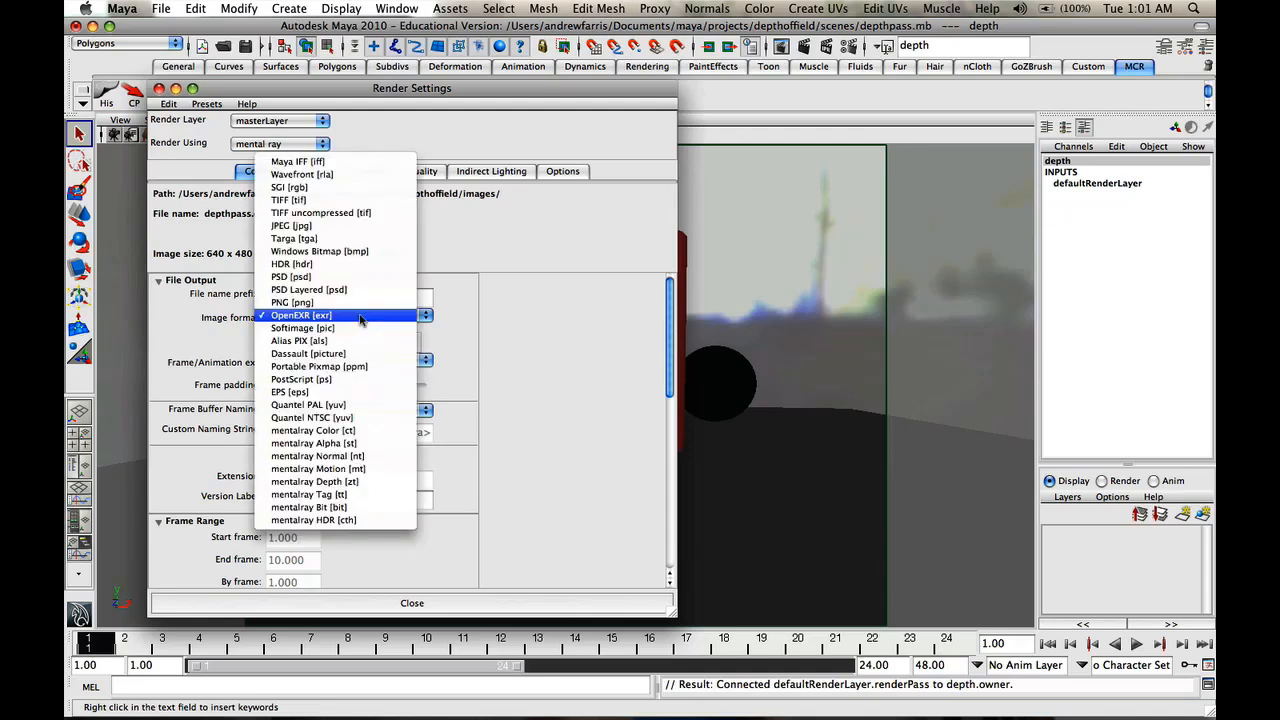
left_click(300, 316)
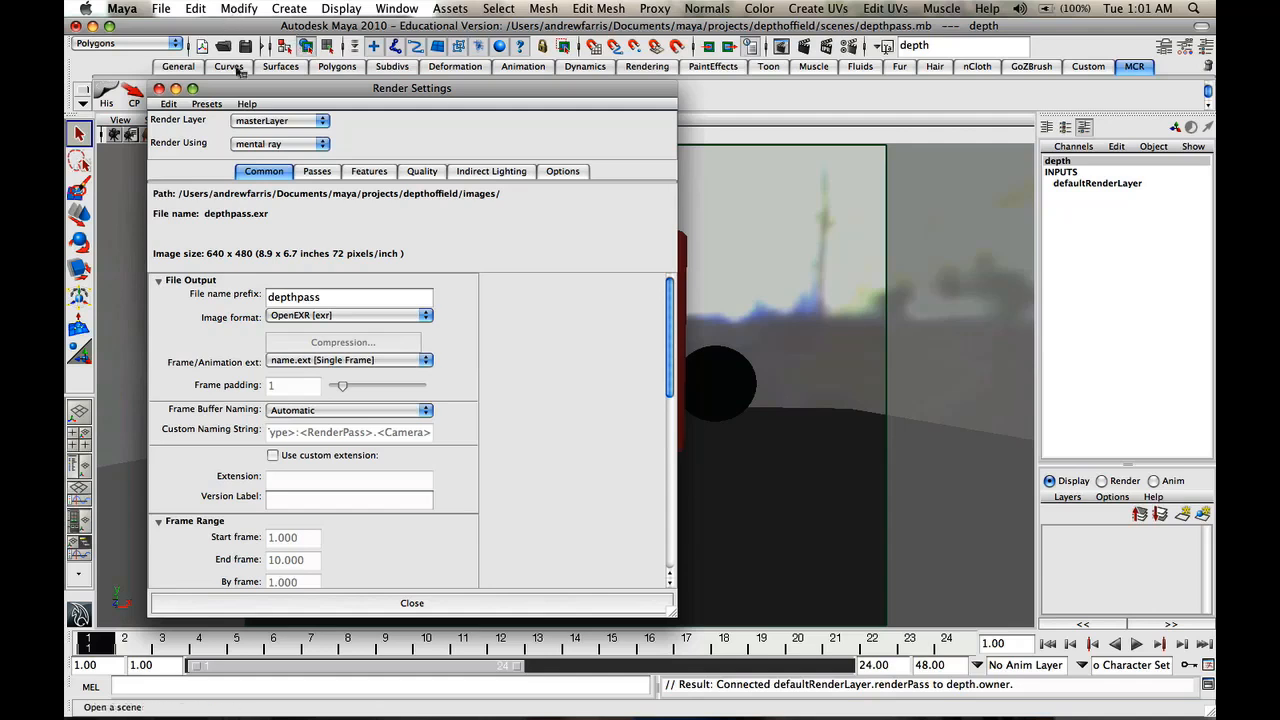
mouse_move(388, 210)
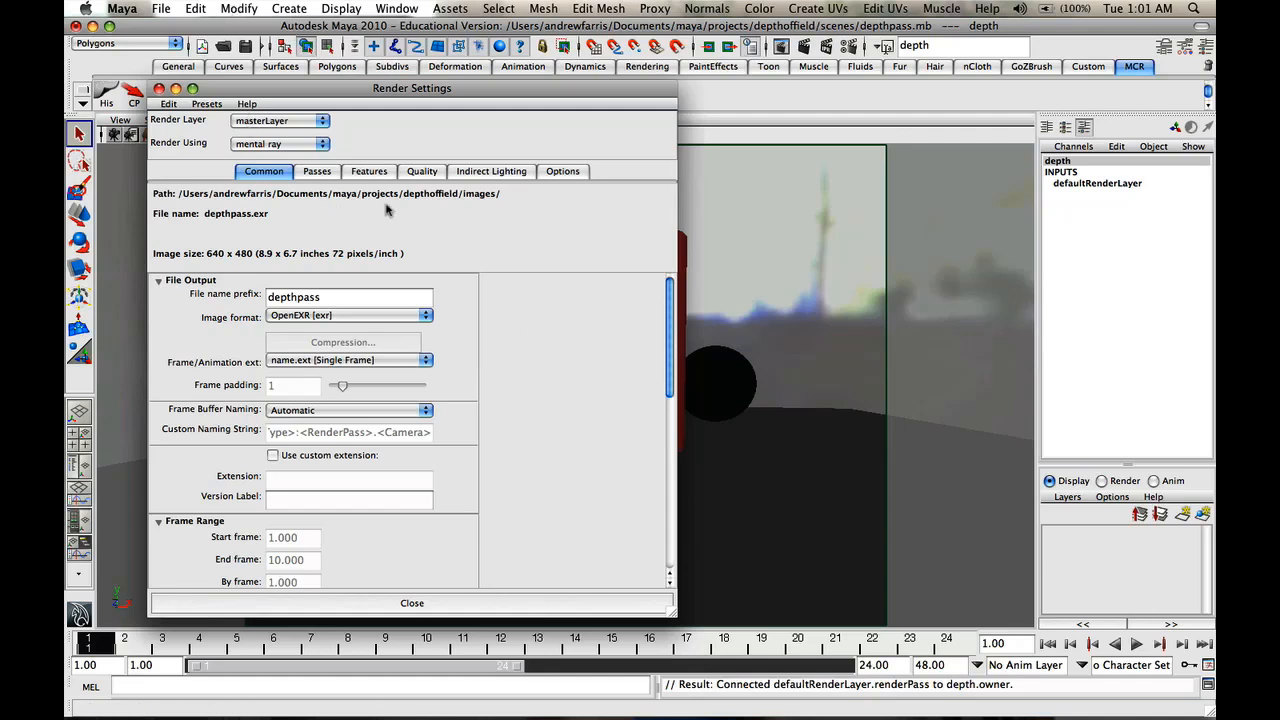
mouse_move(590, 258)
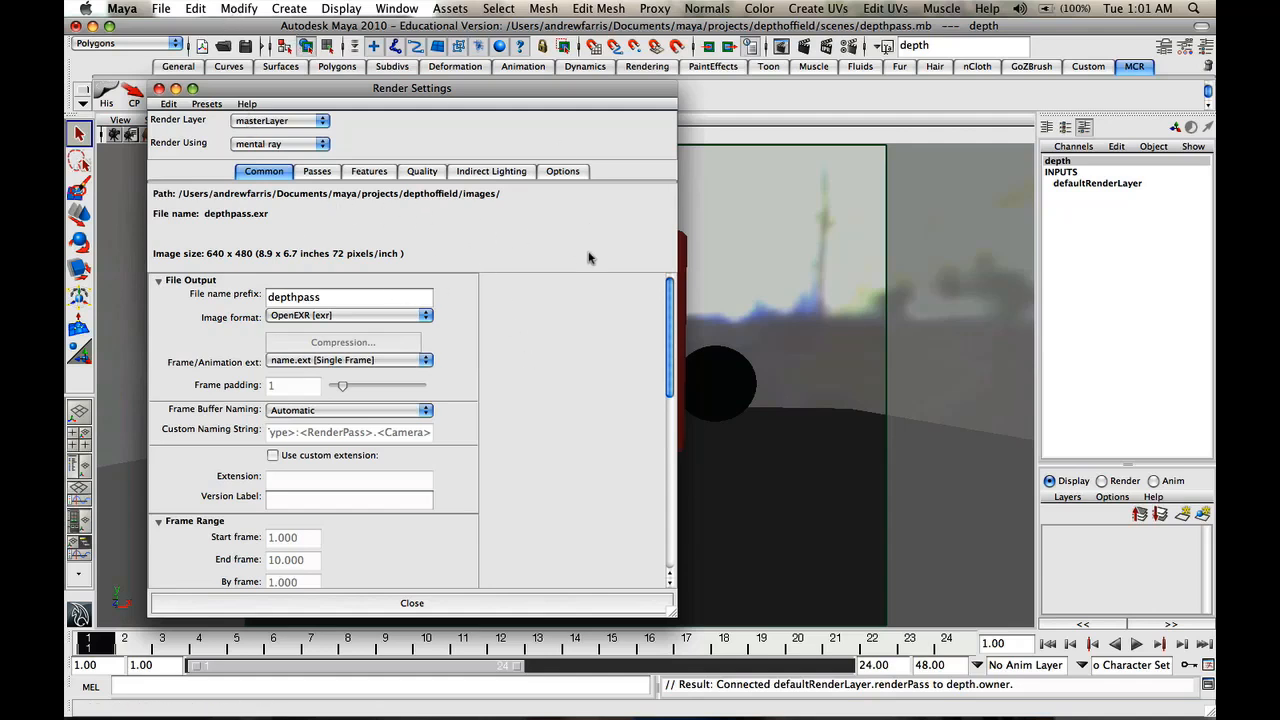
left_click(160, 8)
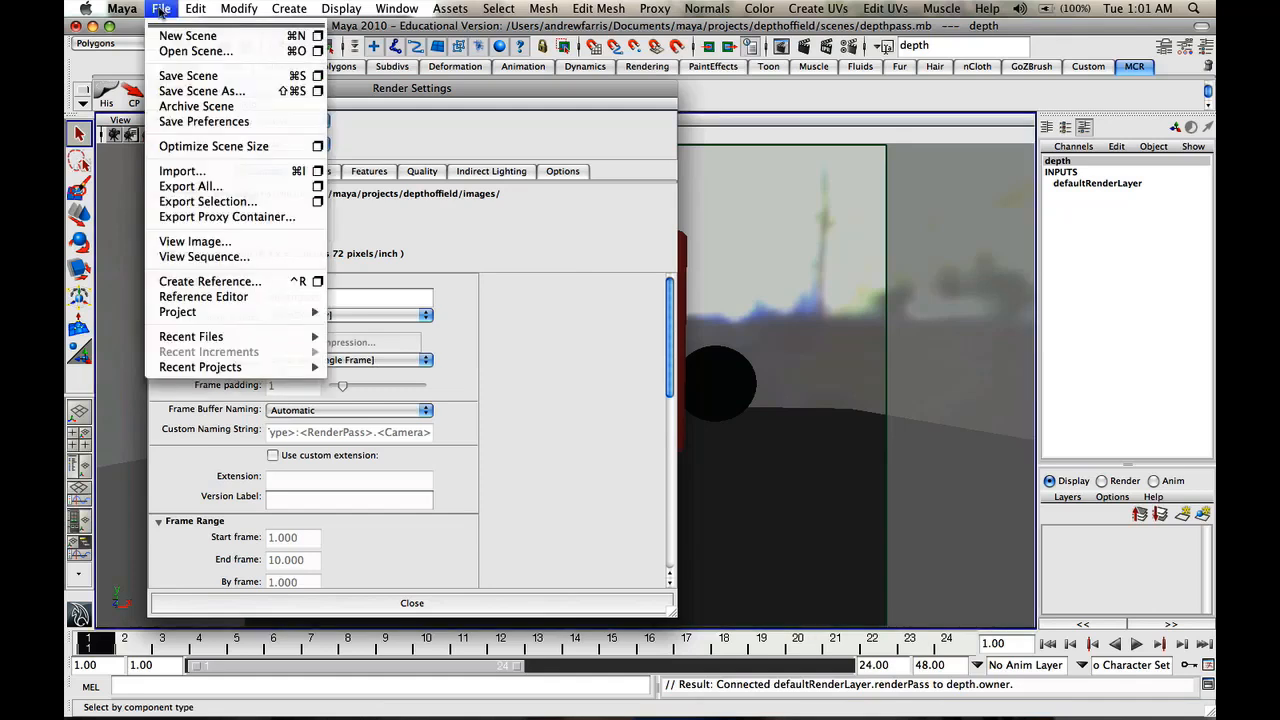
mouse_move(194, 240)
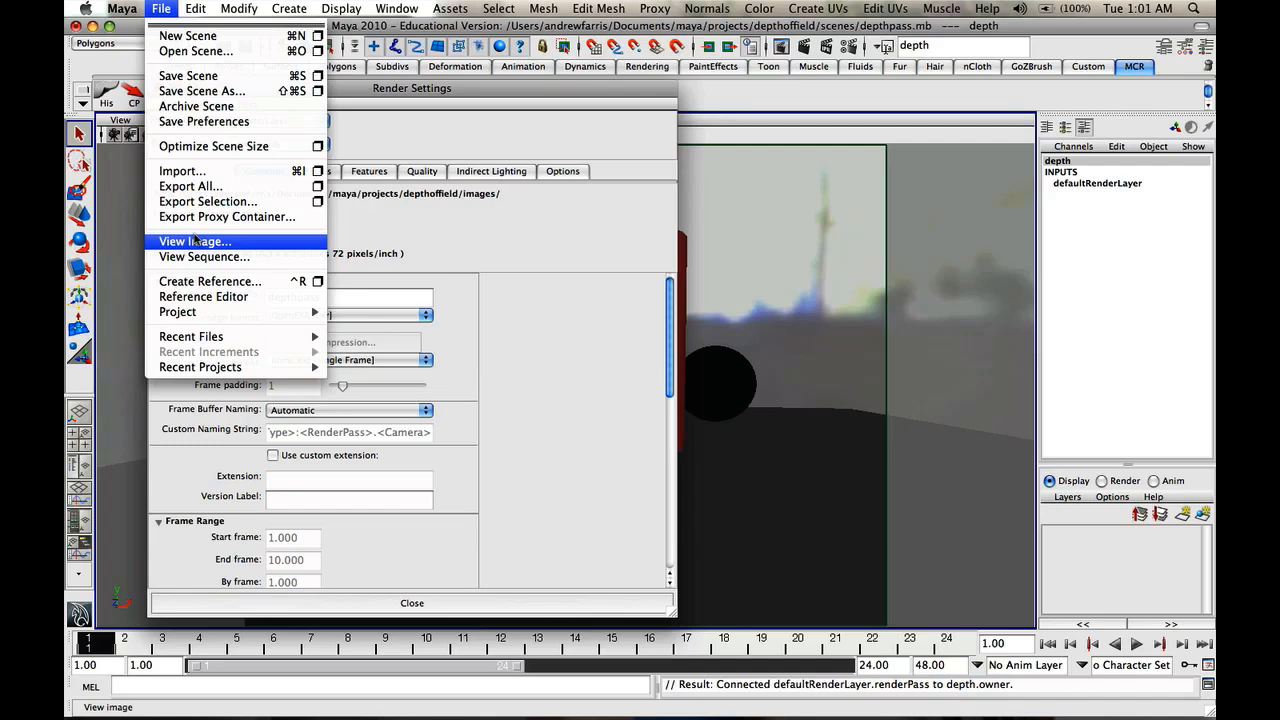
mouse_move(210, 280)
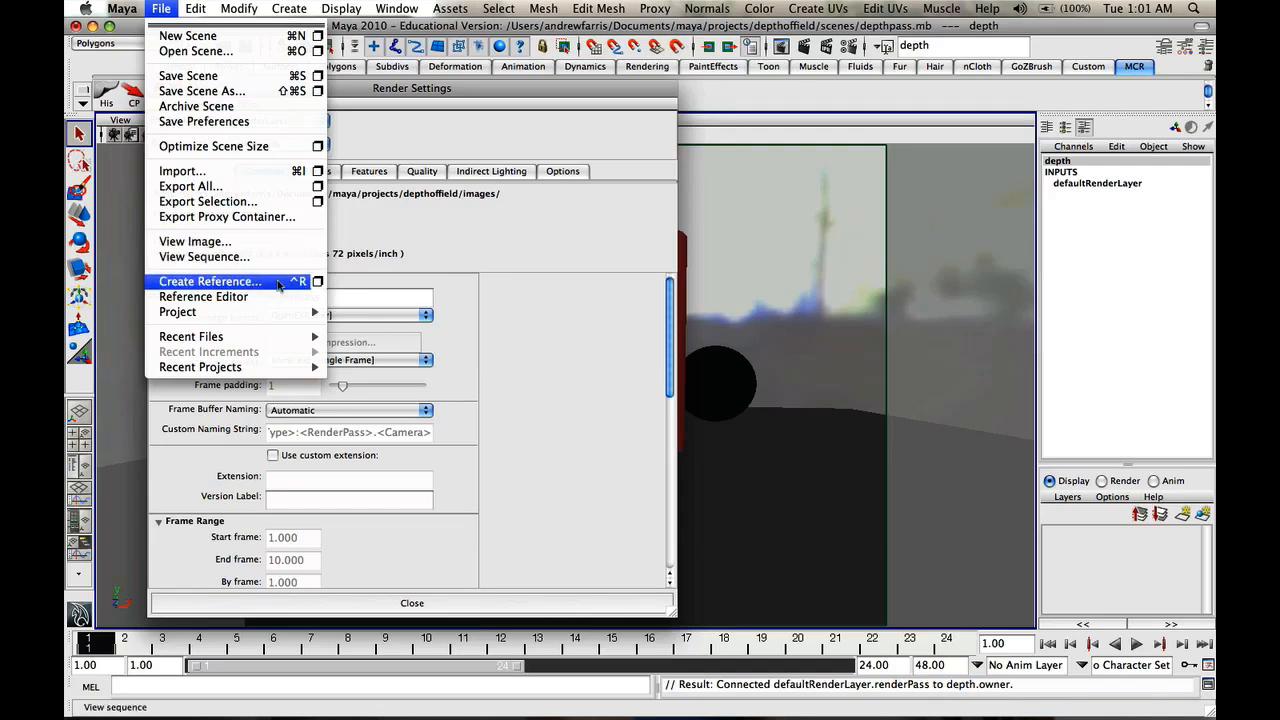
mouse_move(178, 312)
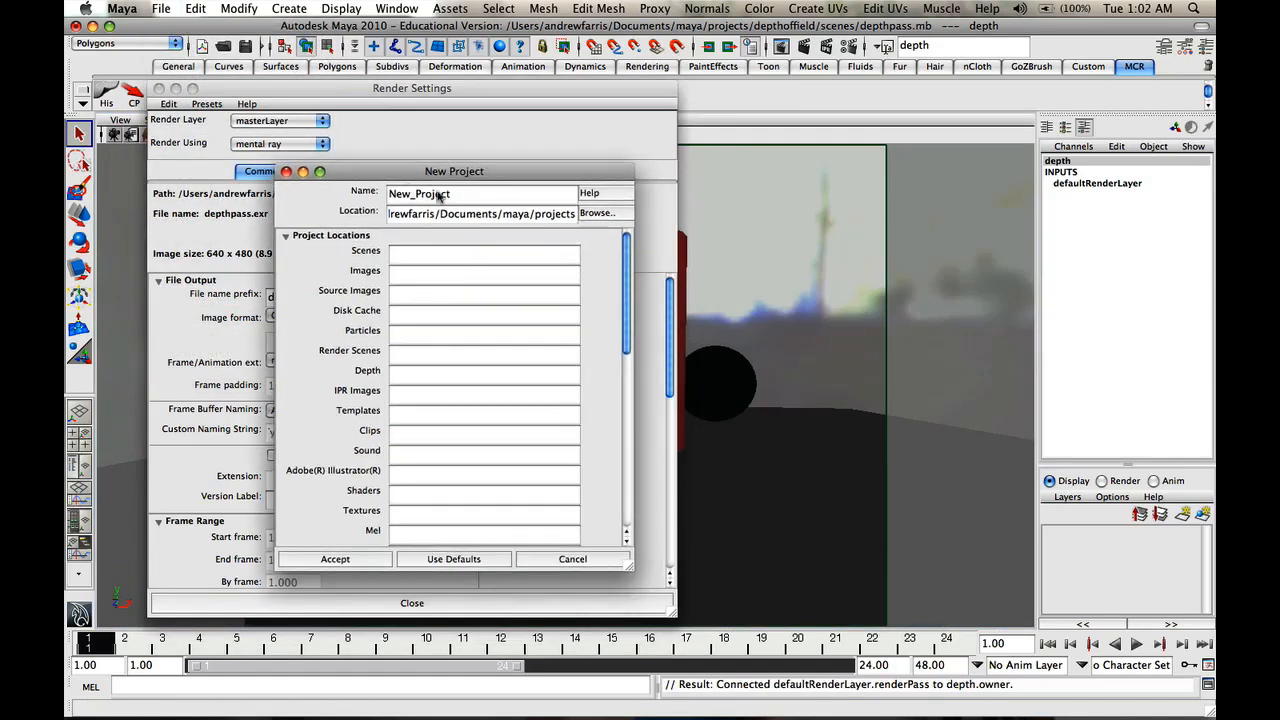
mouse_move(432, 332)
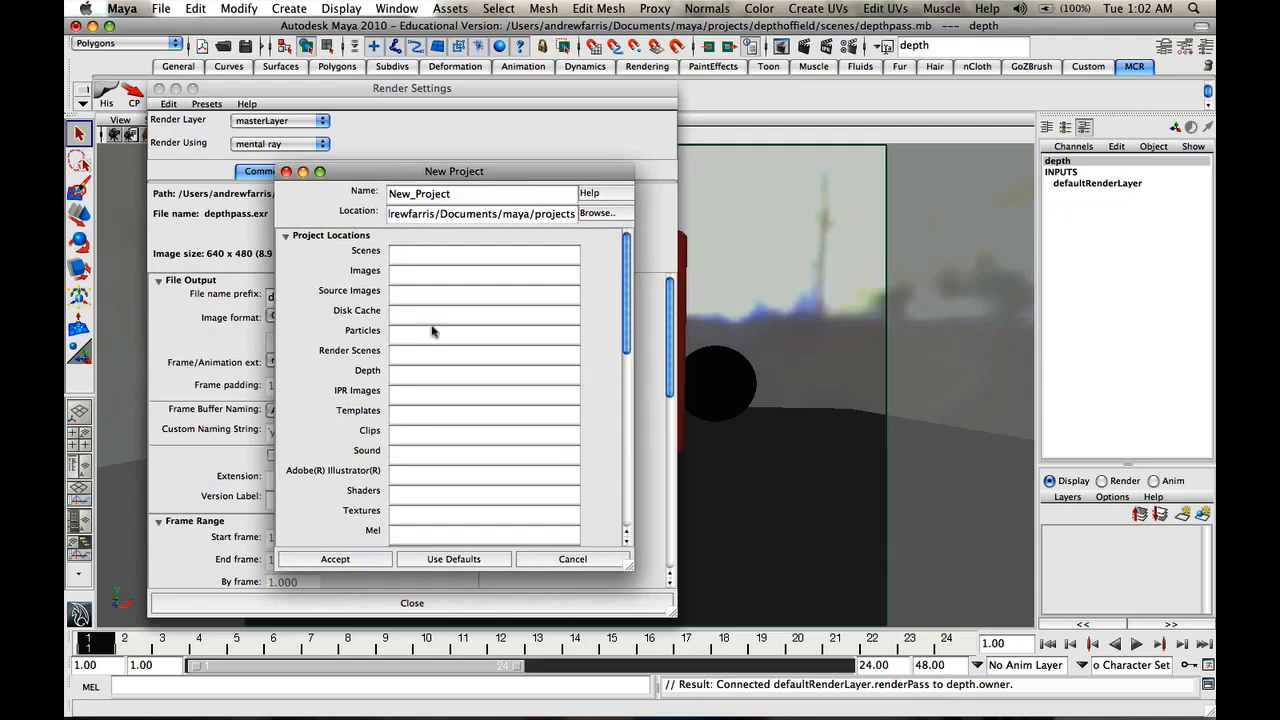
left_click(452, 560)
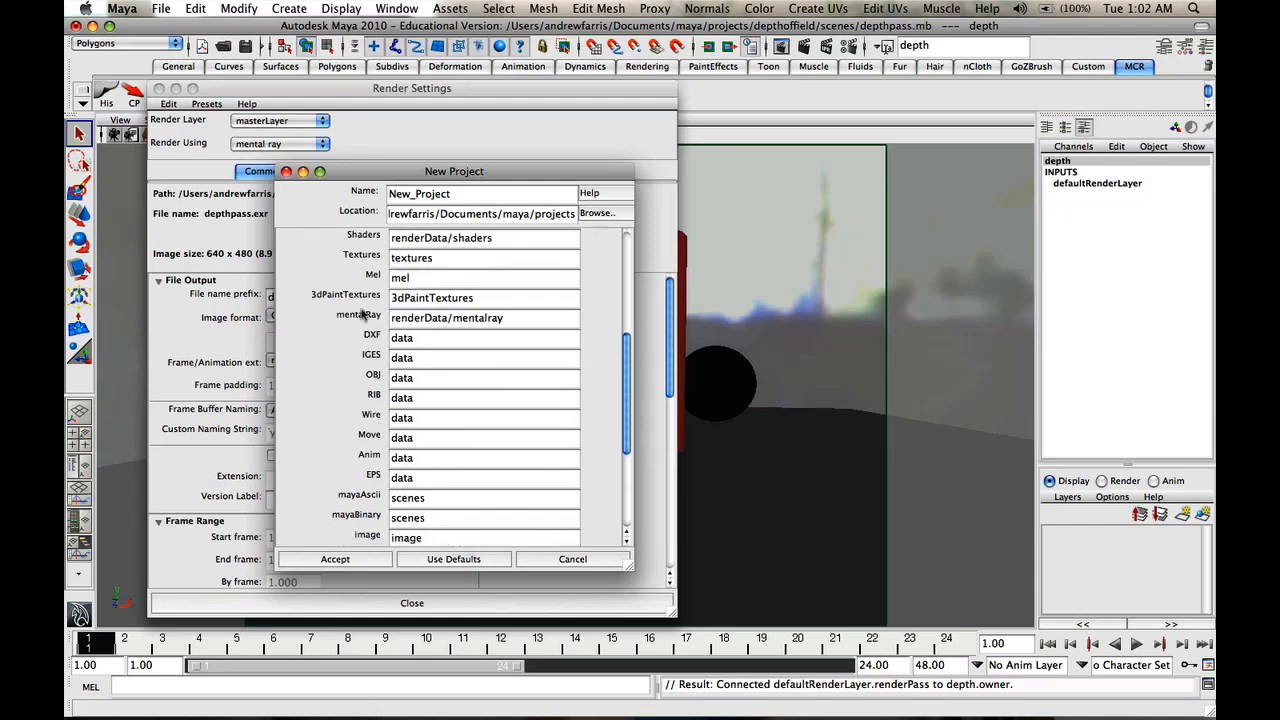
mouse_move(372, 436)
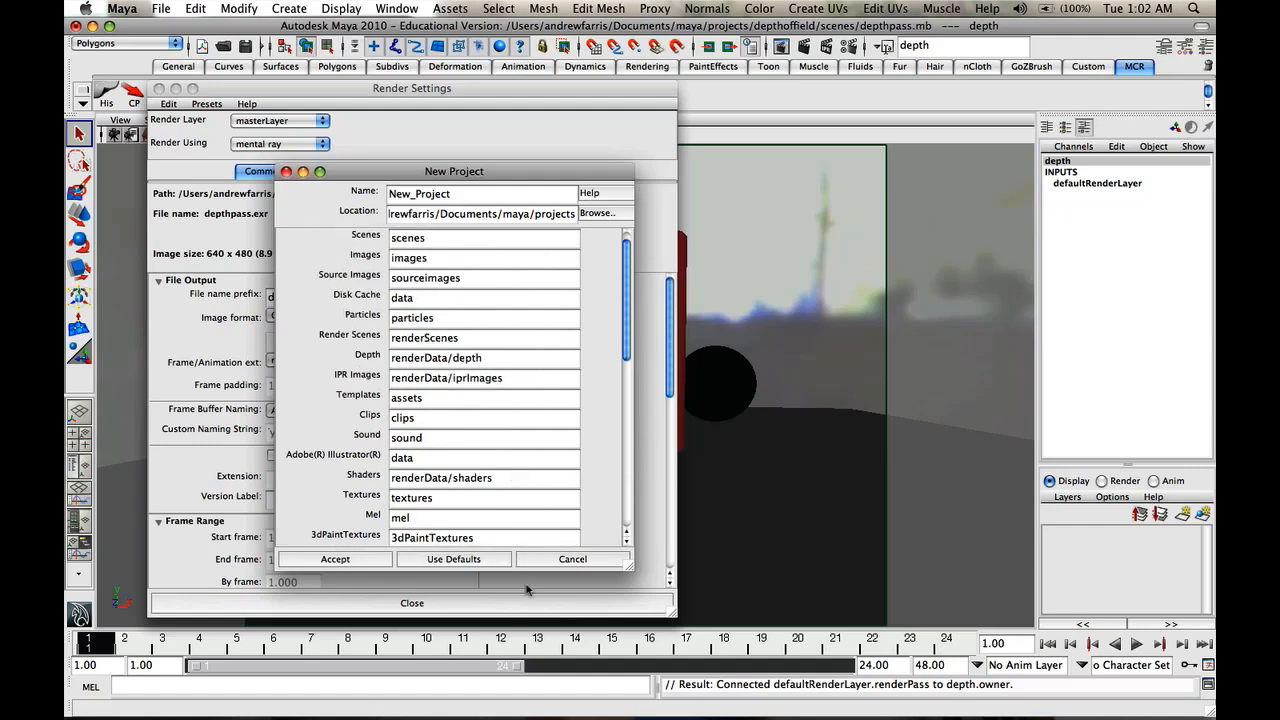
left_click(572, 560)
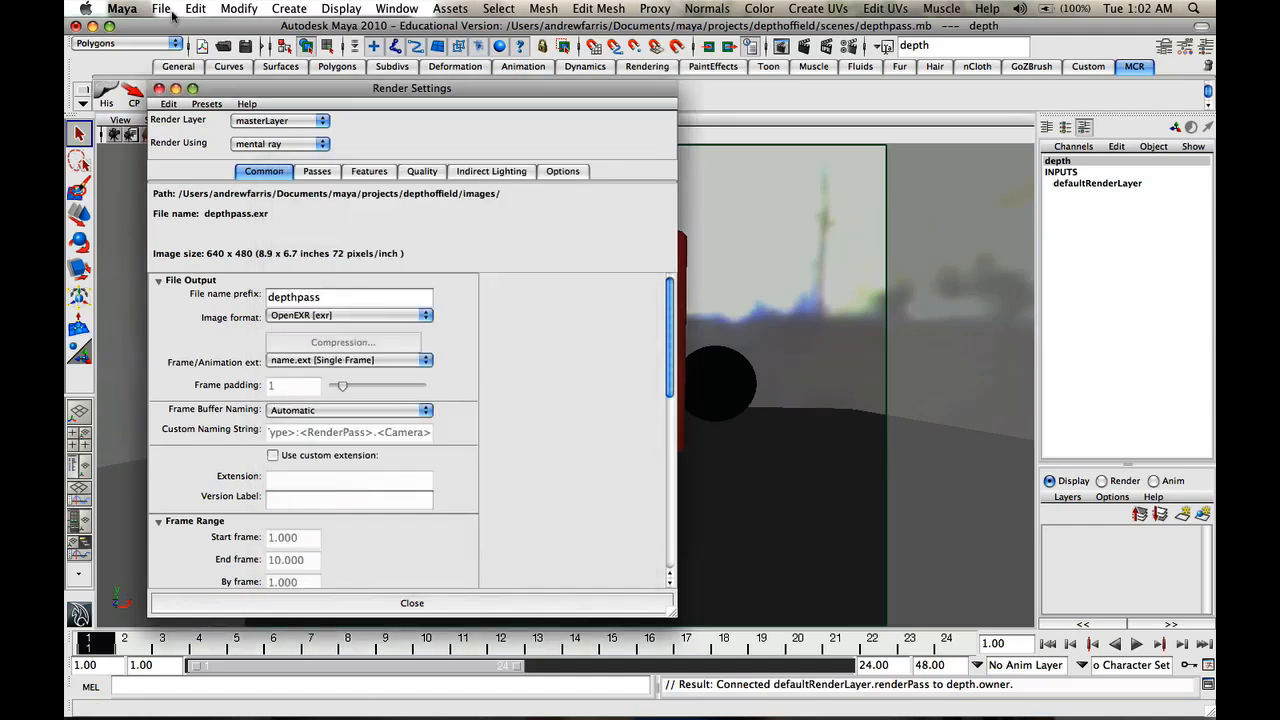
Close the Render Settings window, returning to the camera view of the scene
left_click(160, 8)
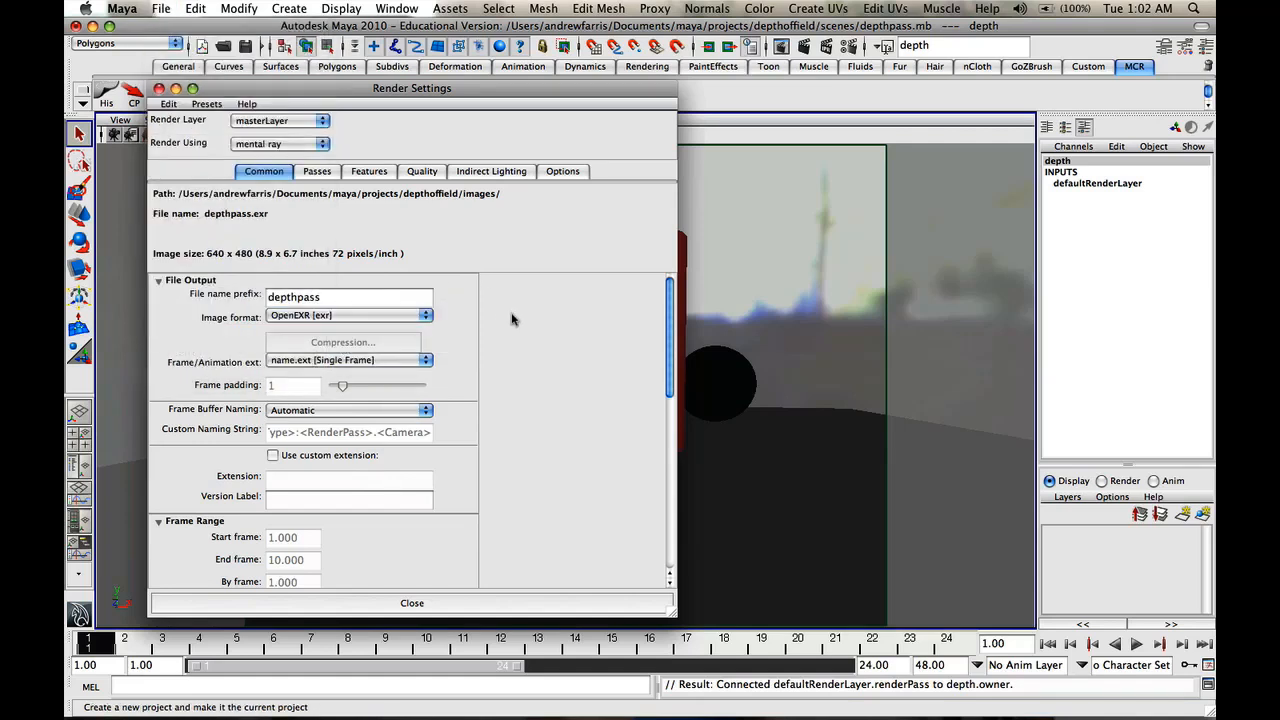
mouse_move(532, 316)
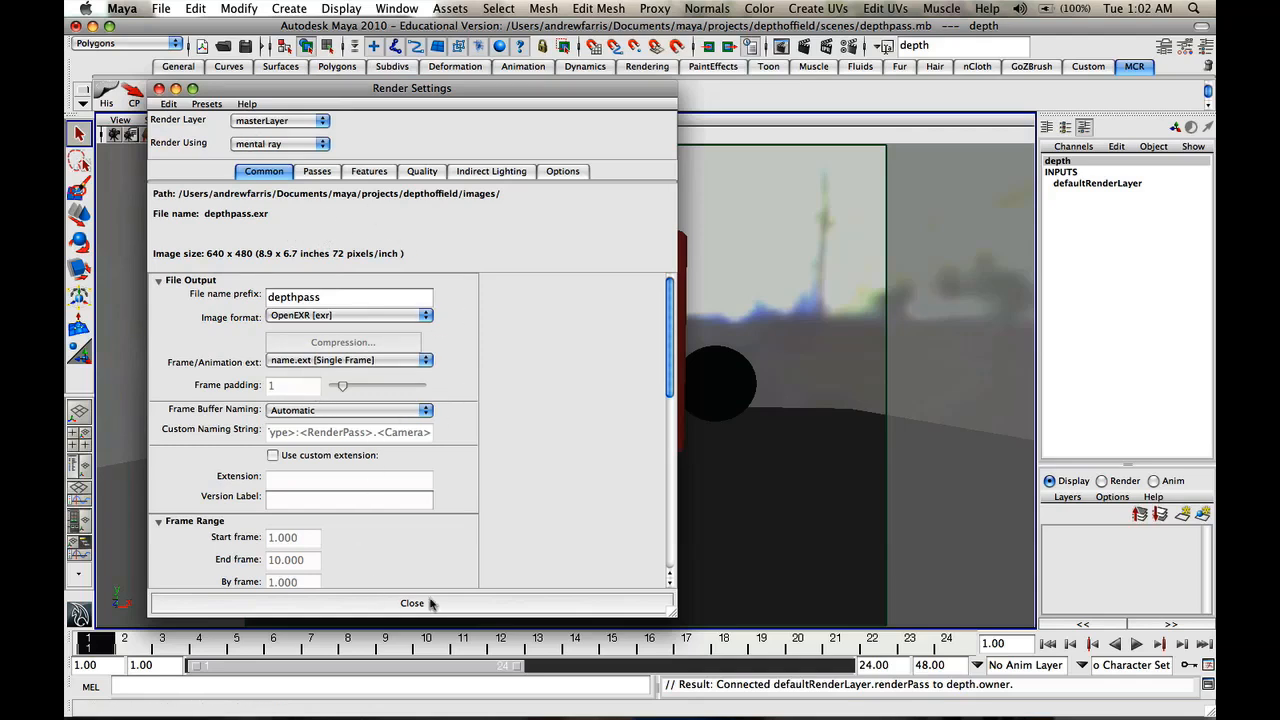
left_click(412, 602)
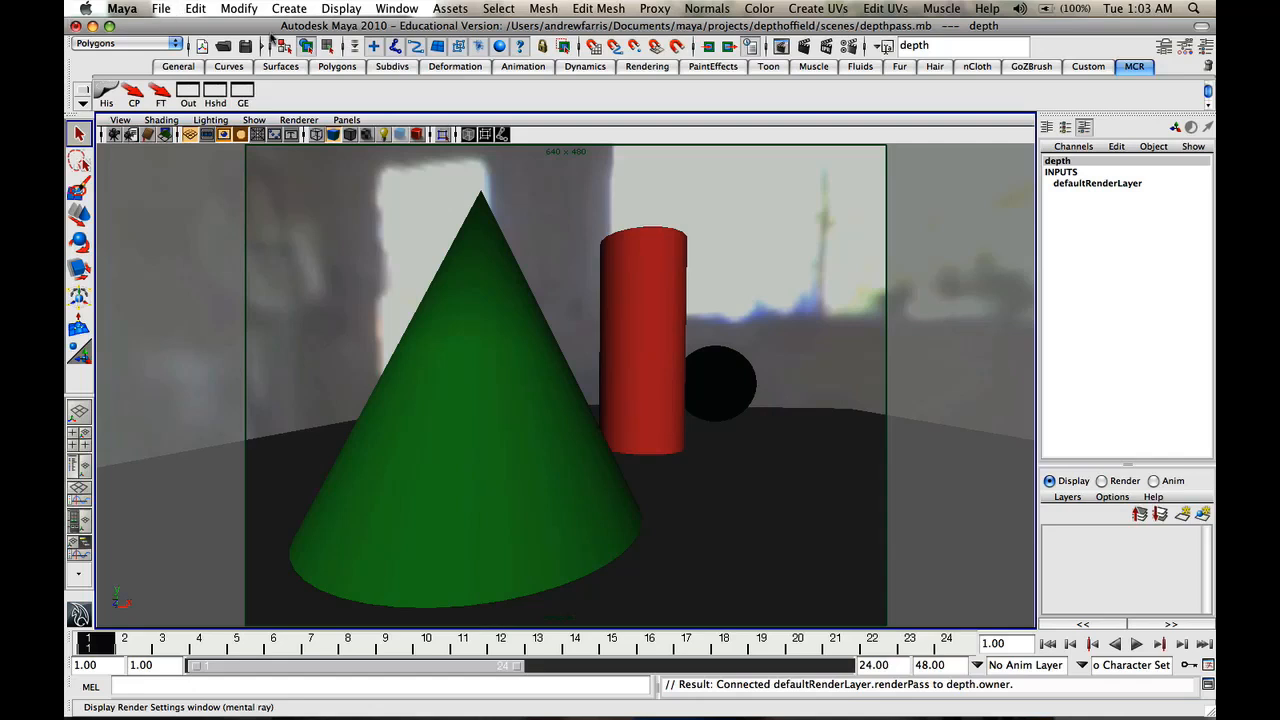
mouse_move(344, 692)
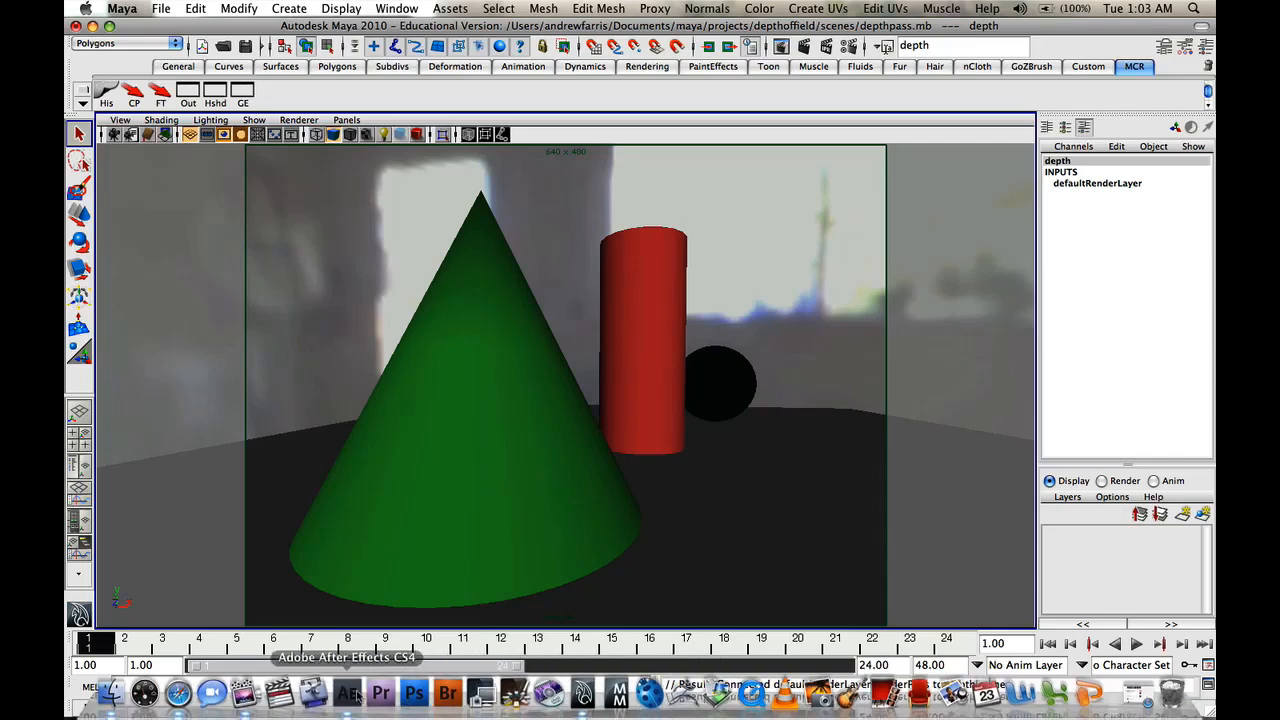